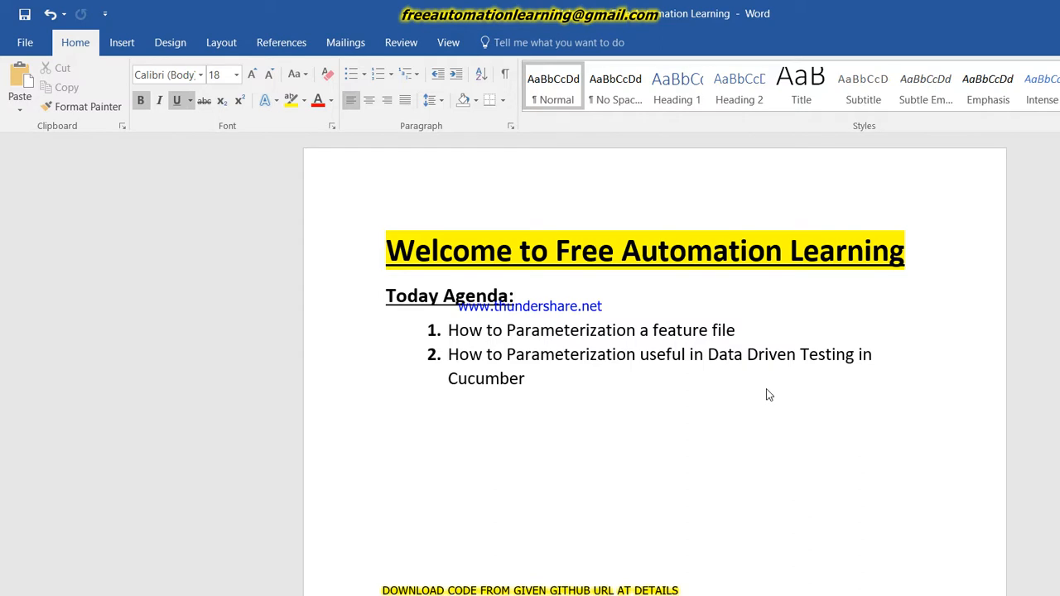
Browse the project in the Package Explorer before adding a new feature file.
{"action": "left_click", "coordinate": [514, 295]}
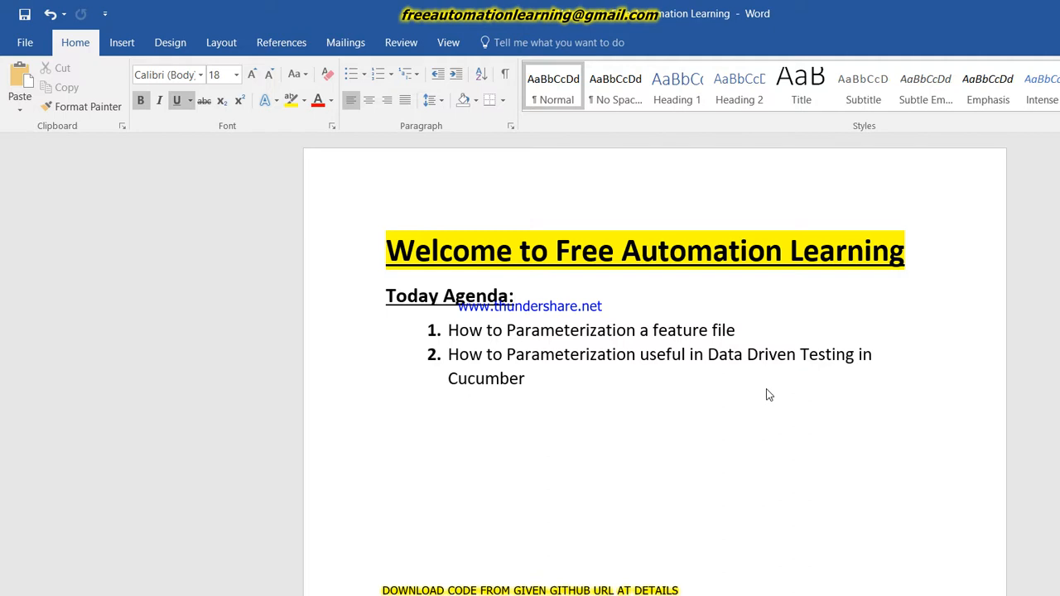
{"action": "left_click", "coordinate": [514, 295]}
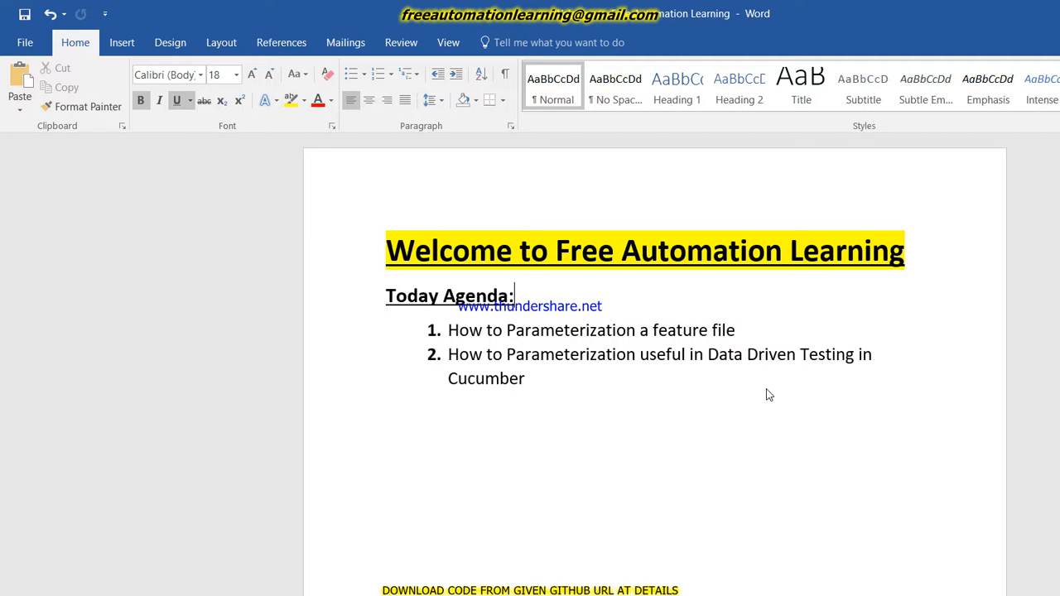
{"action": "mouse_move", "coordinate": [496, 579]}
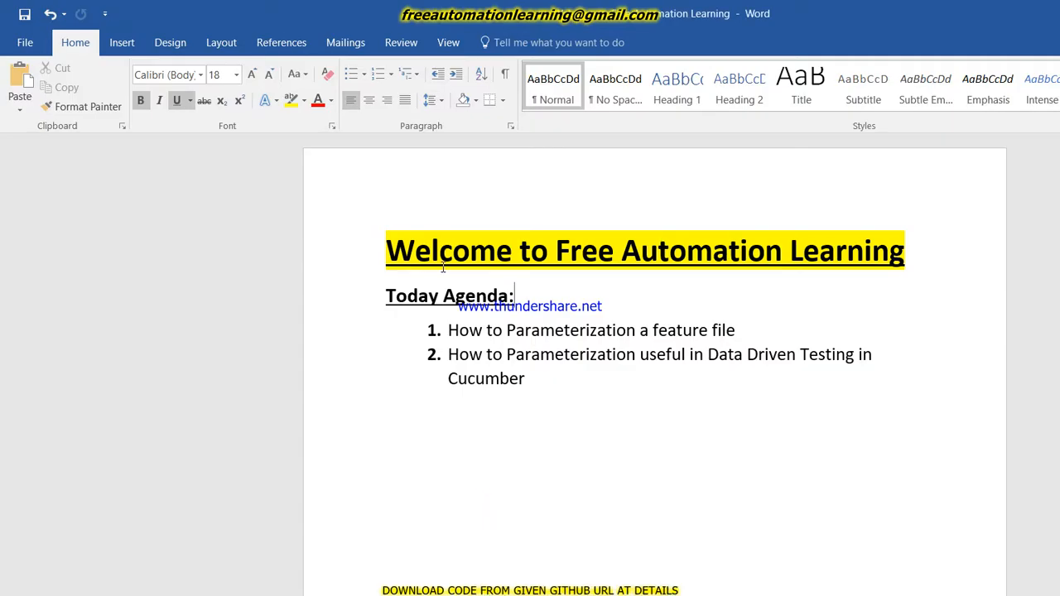
{"action": "double_click", "coordinate": [553, 330]}
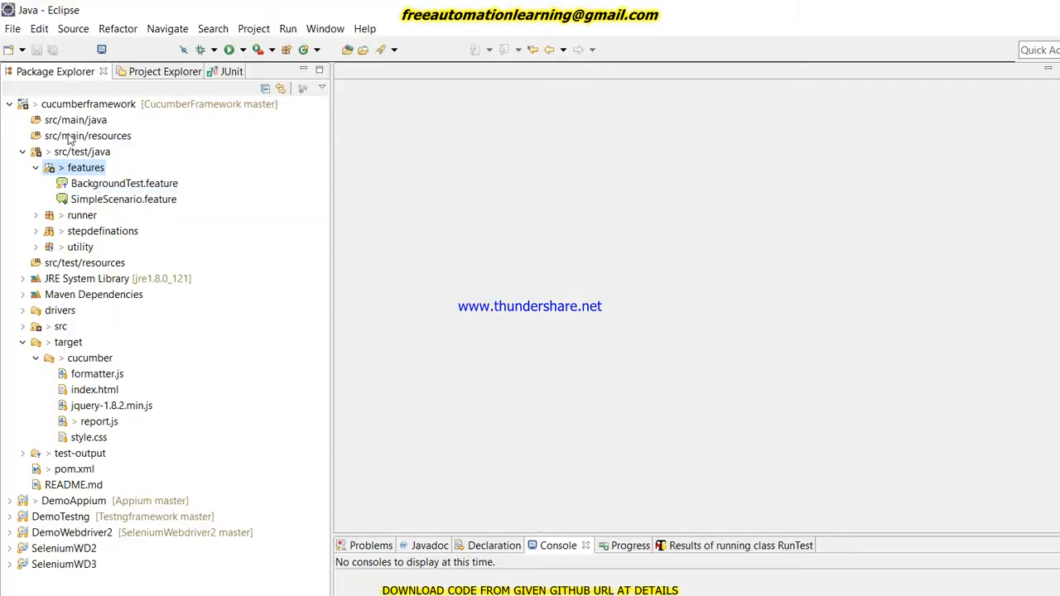
Create a new file named Parameterization.feature inside the features folder.
{"action": "right_click", "coordinate": [86, 167]}
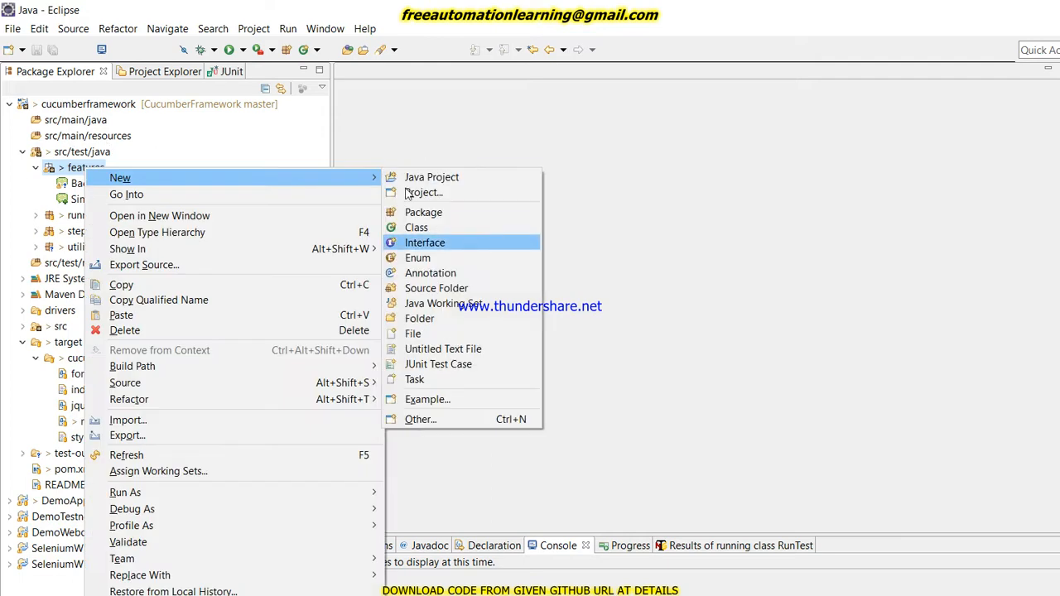
{"action": "left_click", "coordinate": [412, 332]}
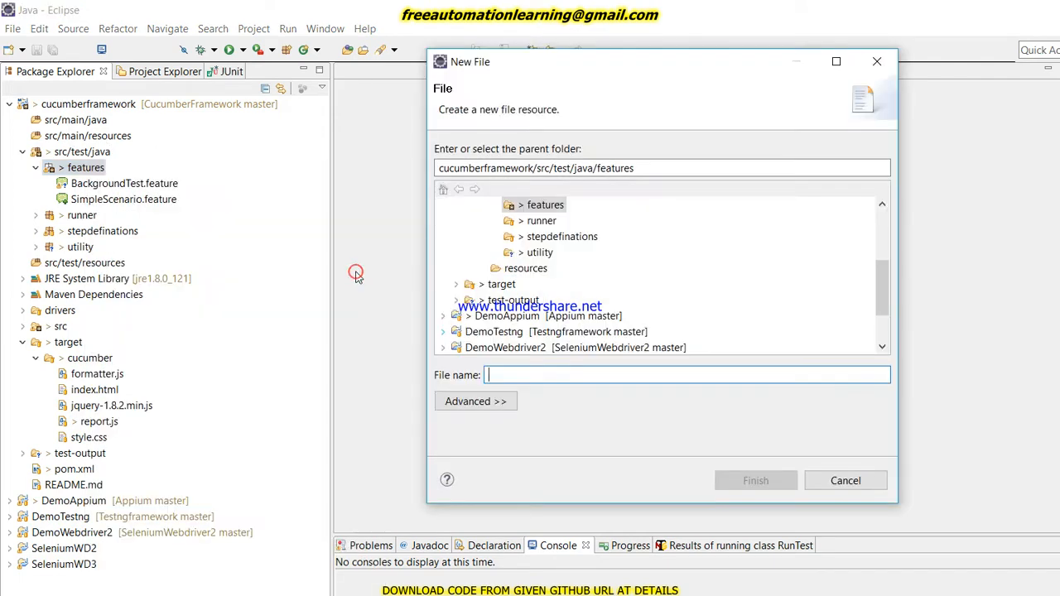
{"action": "type", "text": "Parameterization"}
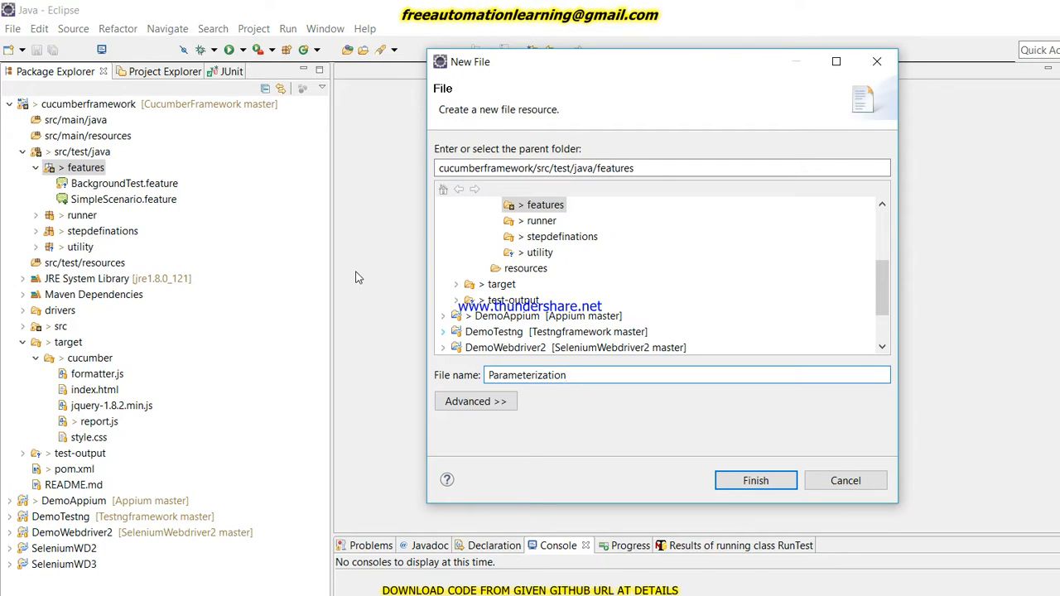
{"action": "type", "text": ".f"}
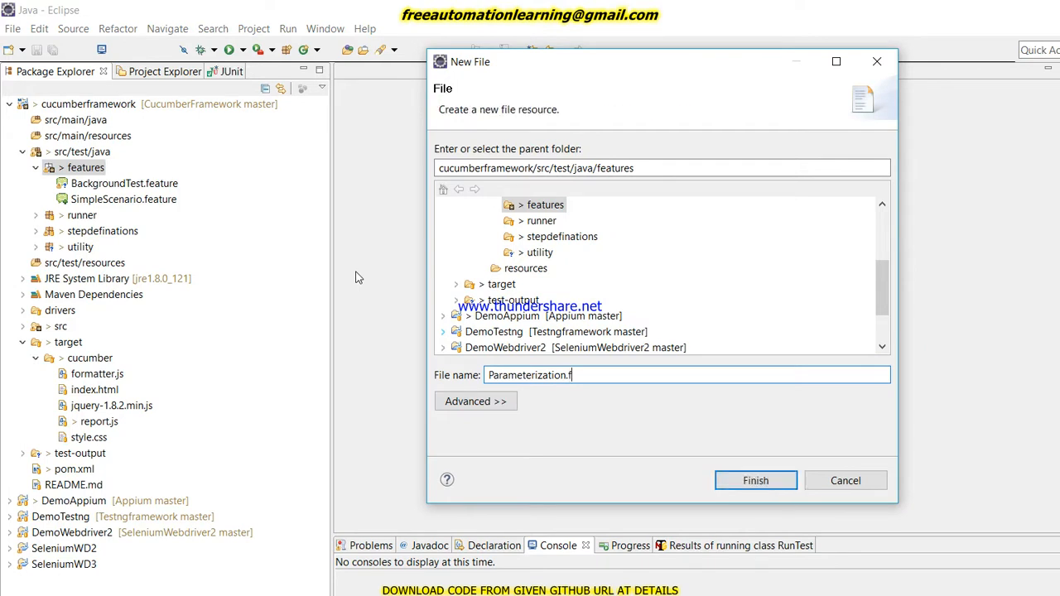
{"action": "type", "text": "eature"}
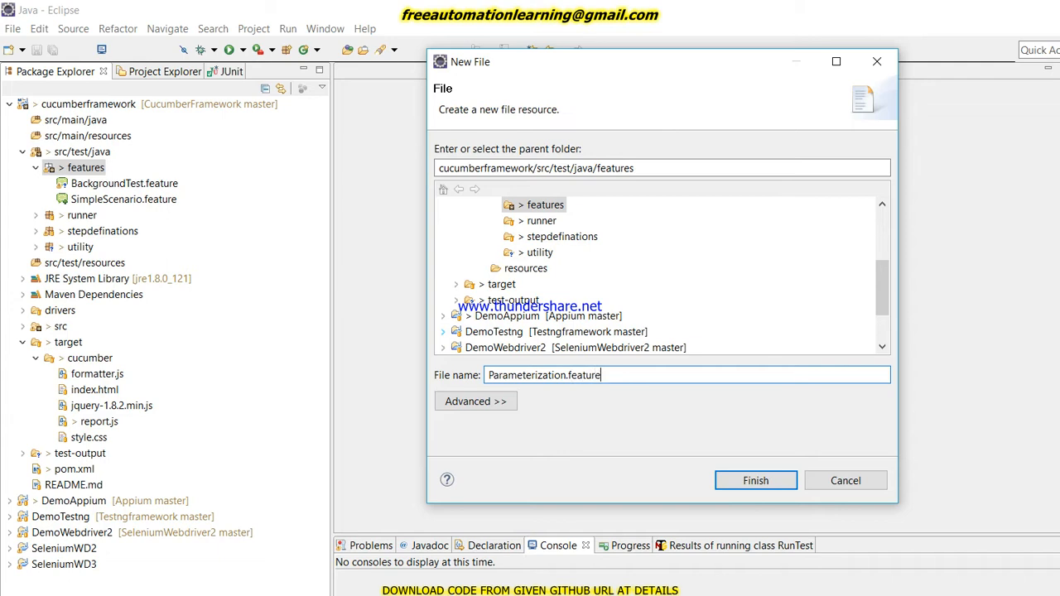
{"action": "mouse_move", "coordinate": [533, 430]}
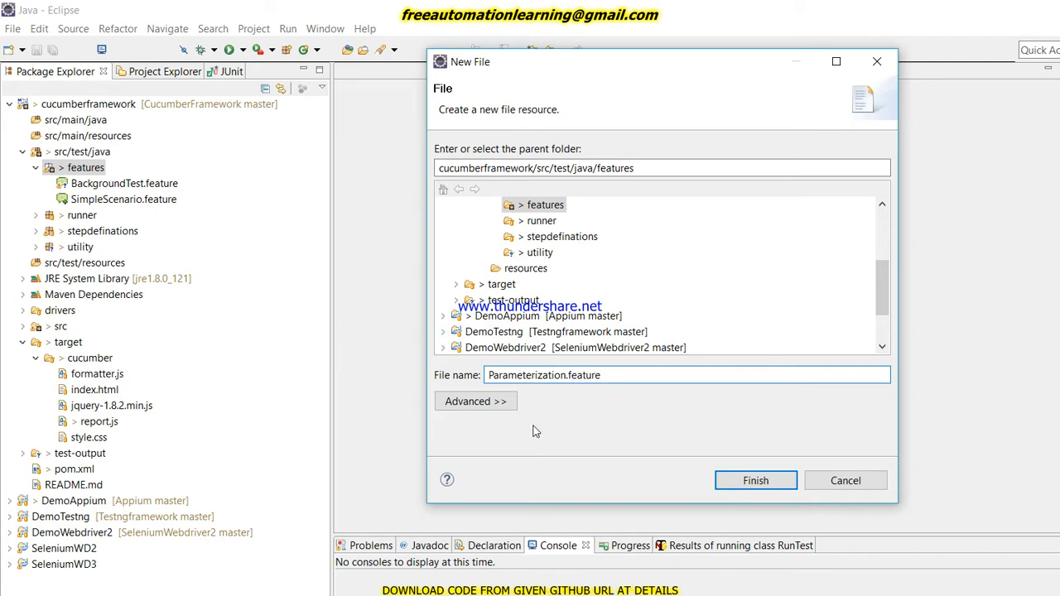
{"action": "left_click", "coordinate": [755, 480]}
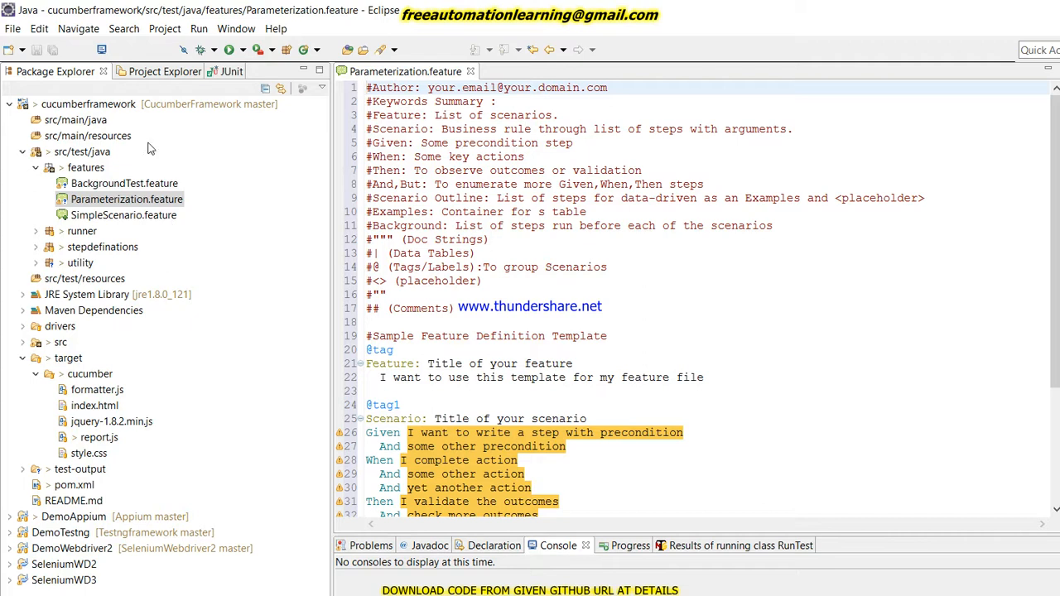
Copy the Google Search scenario from SimpleScenario.feature into Parameterization.feature and clear the old title.
{"action": "double_click", "coordinate": [123, 215]}
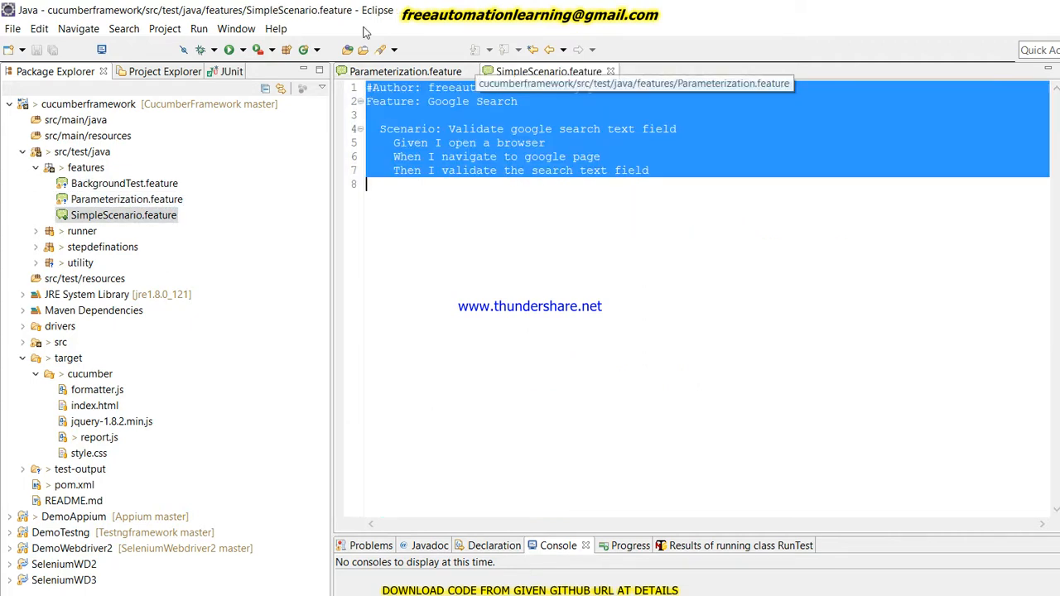
{"action": "left_click", "coordinate": [405, 71]}
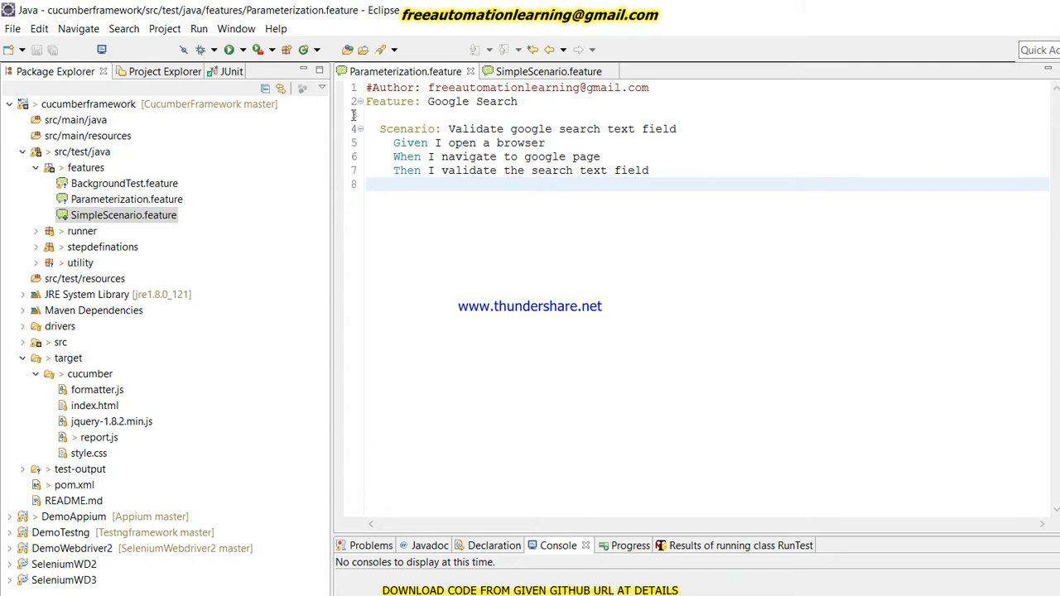
{"action": "double_click", "coordinate": [475, 130]}
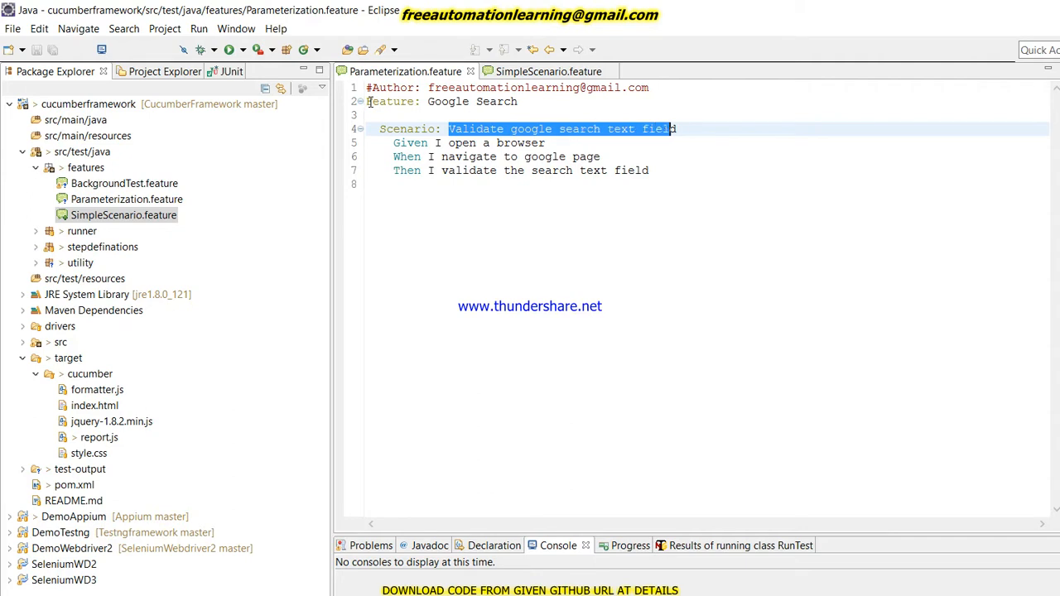
{"action": "key", "text": "Delete"}
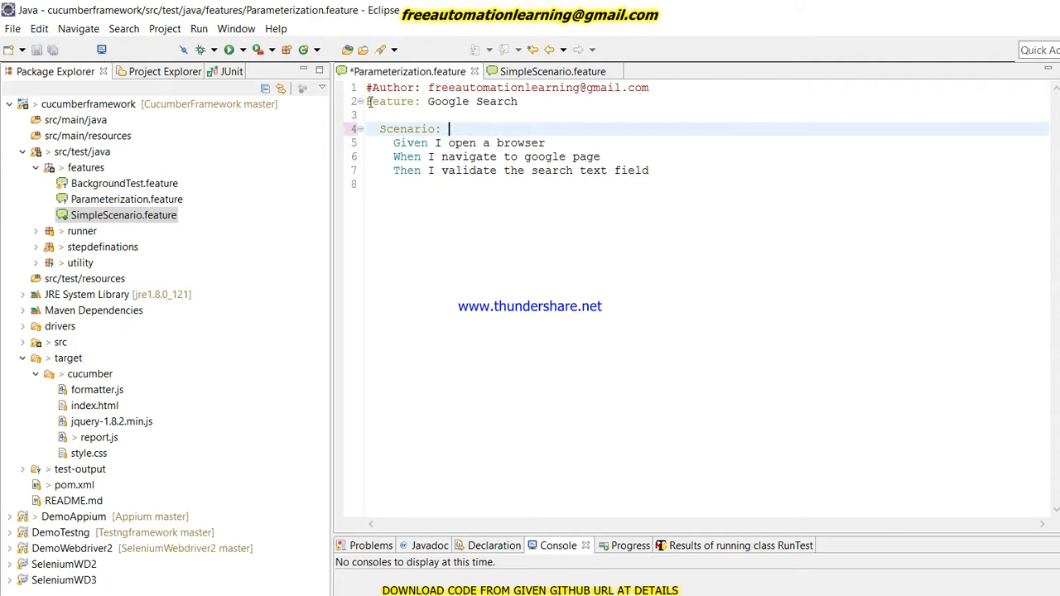
Retitle the scenario 'Validate Search feature in'.
{"action": "type", "text": "Validate"}
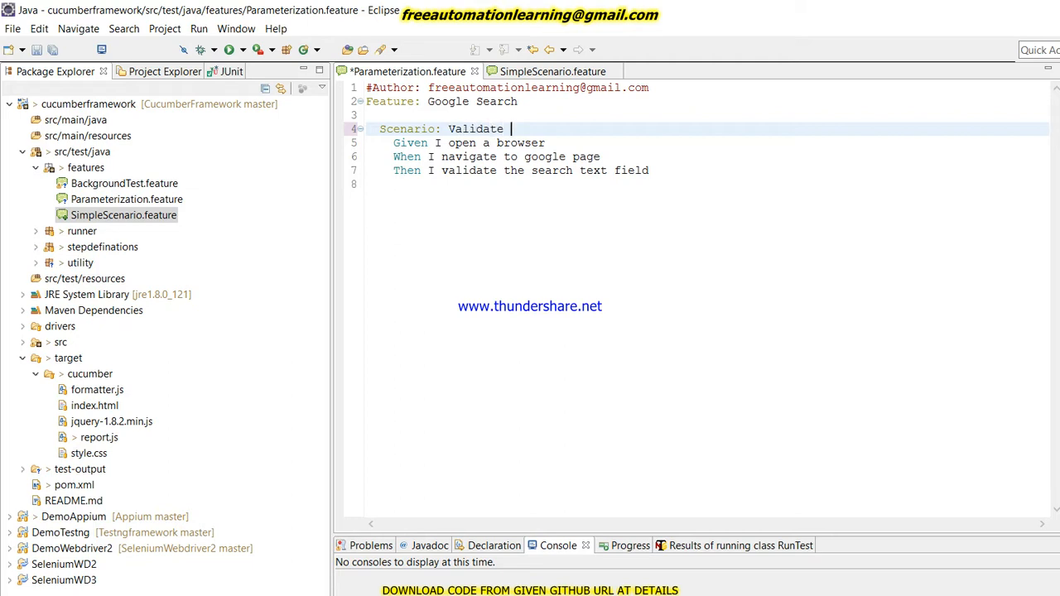
{"action": "type", "text": "S"}
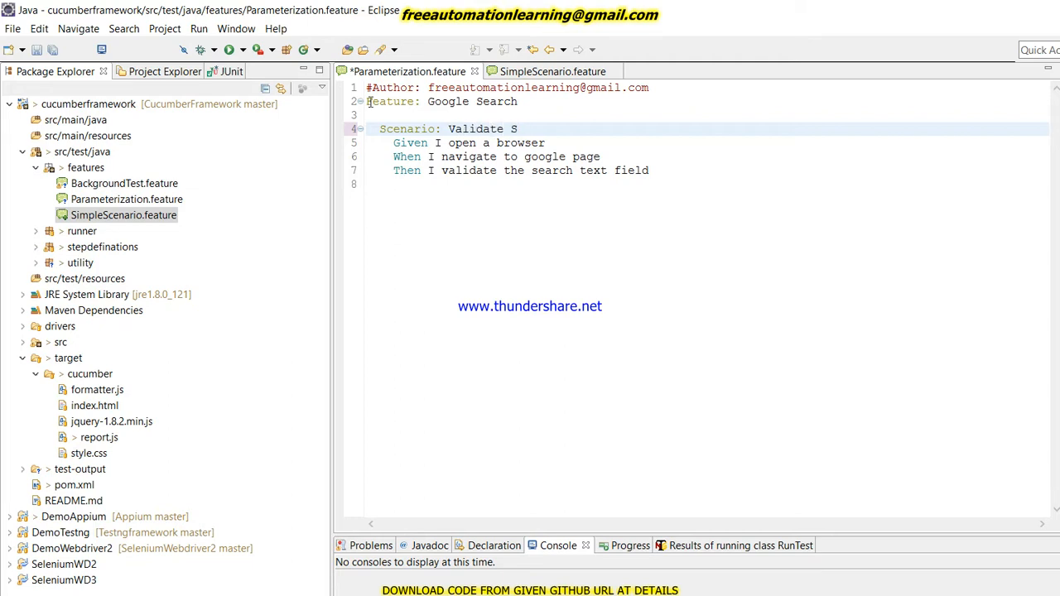
{"action": "key", "text": "BackSpace"}
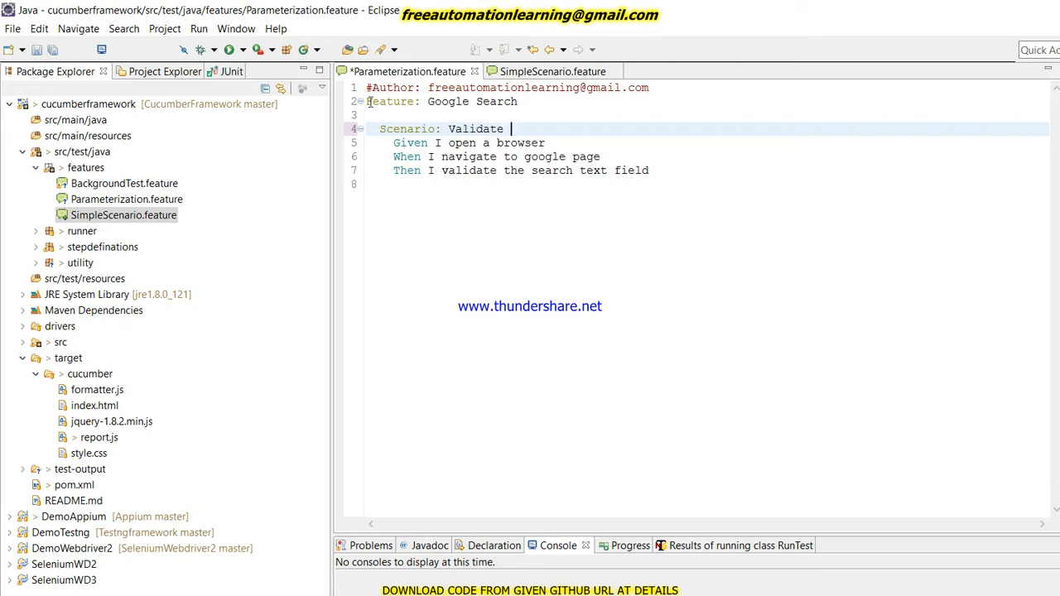
{"action": "type", "text": "Search"}
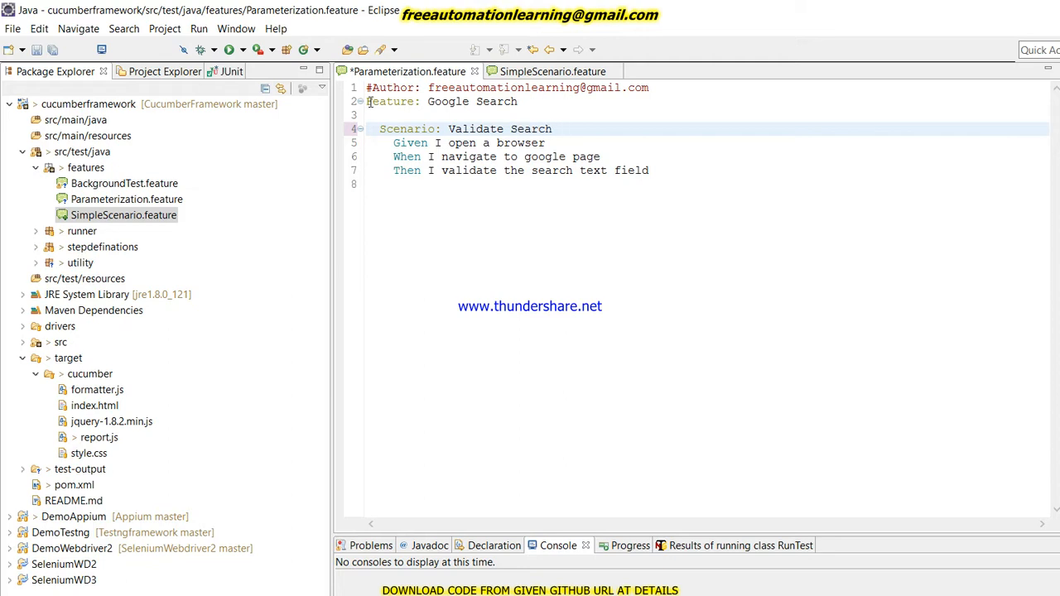
{"action": "type", "text": "fe"}
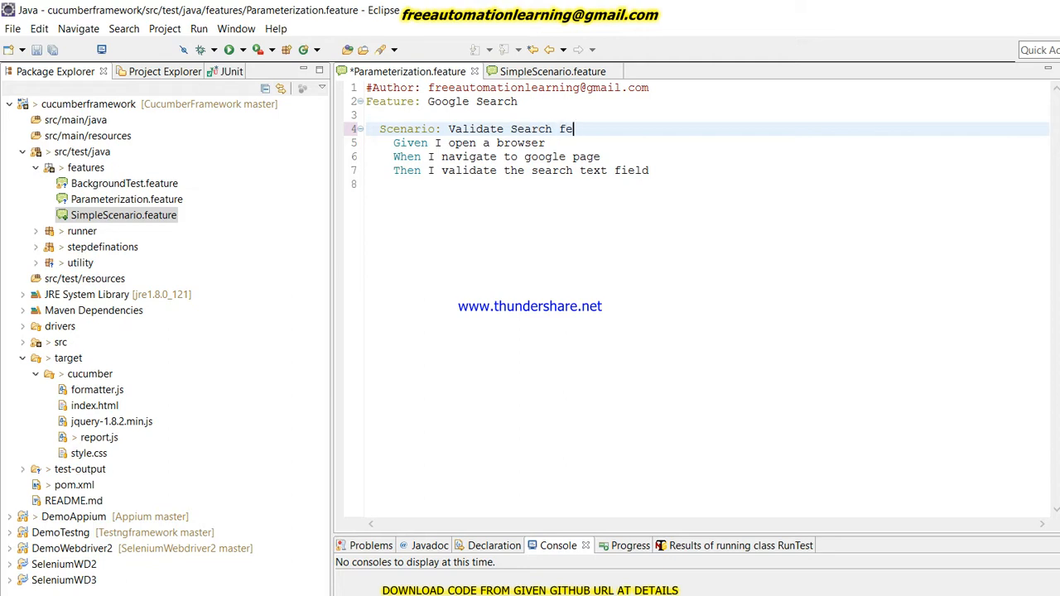
{"action": "type", "text": "ature"}
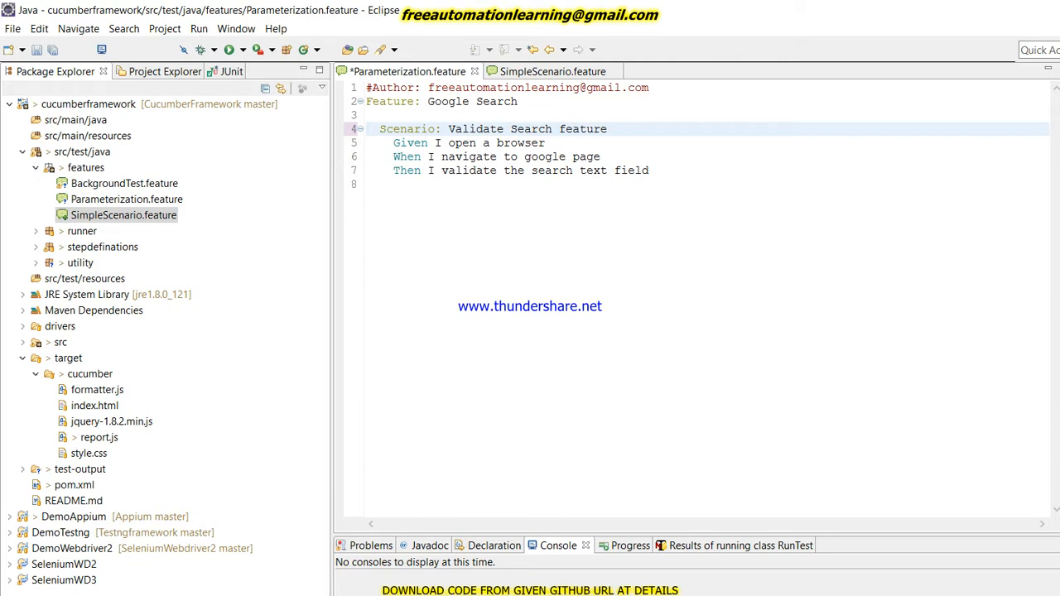
{"action": "type", "text": "in"}
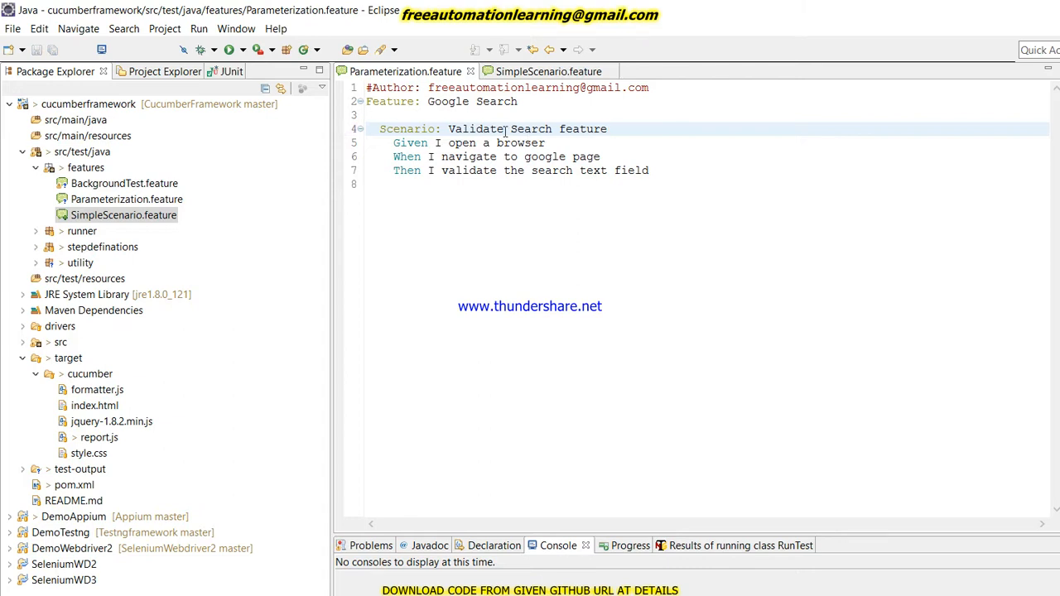
Add the step 'And I enter Cucumber in search keyword' to the scenario.
{"action": "key", "text": "Enter"}
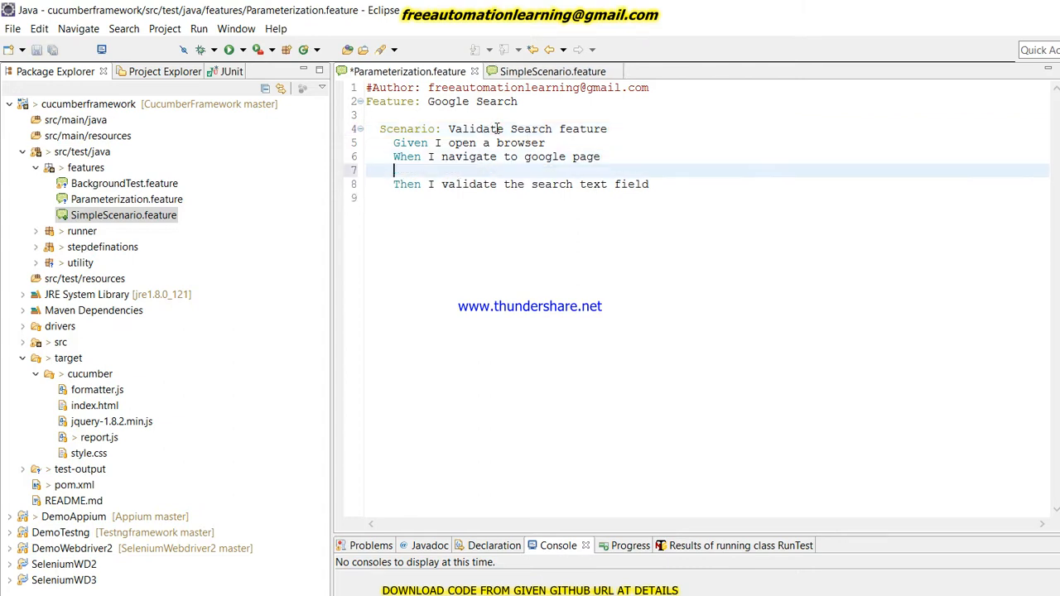
{"action": "type", "text": "And"}
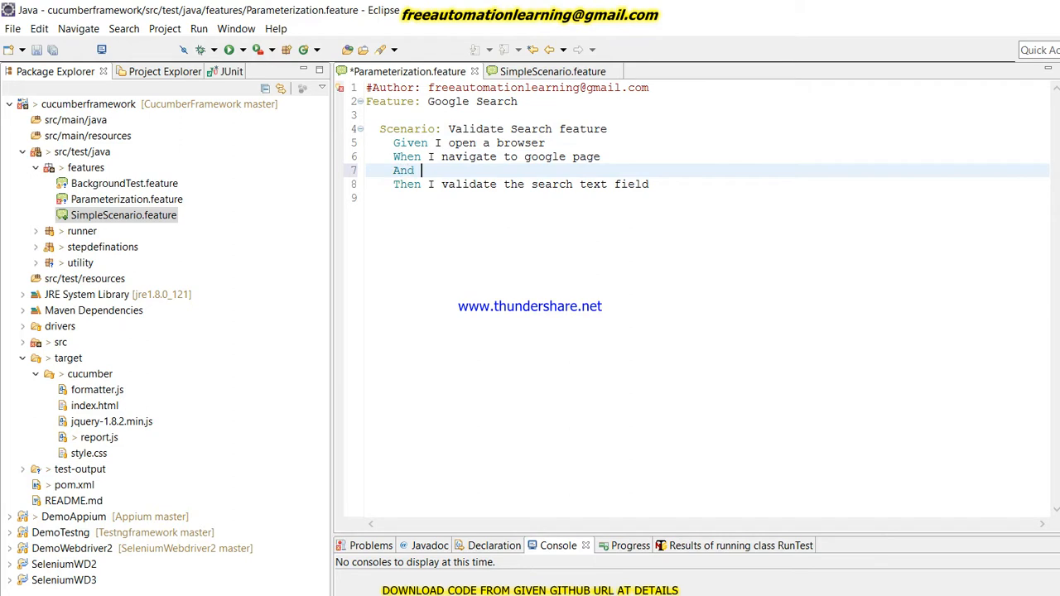
{"action": "type", "text": "I"}
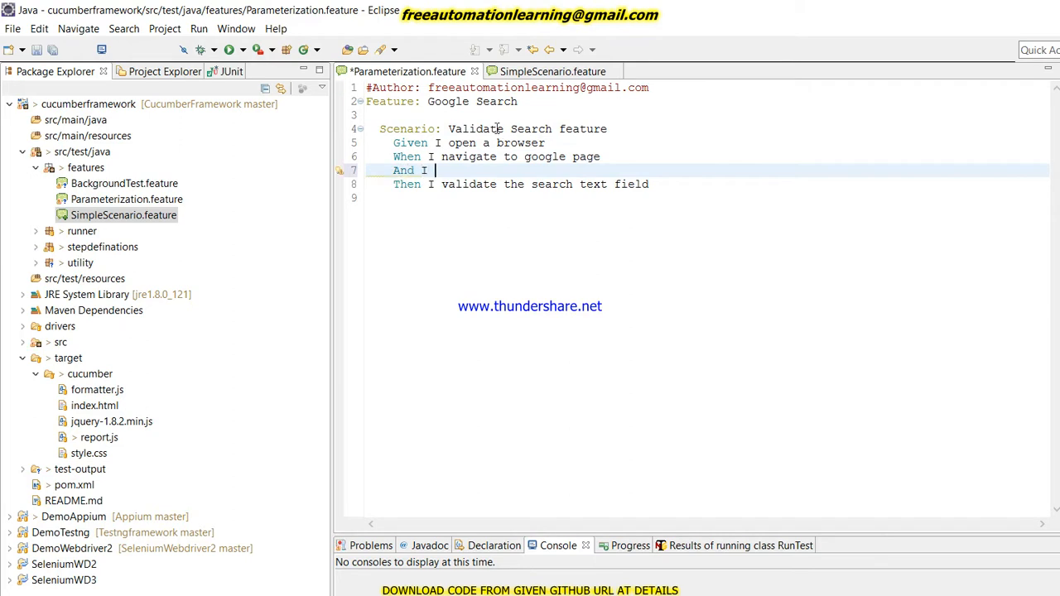
{"action": "type", "text": "enter"}
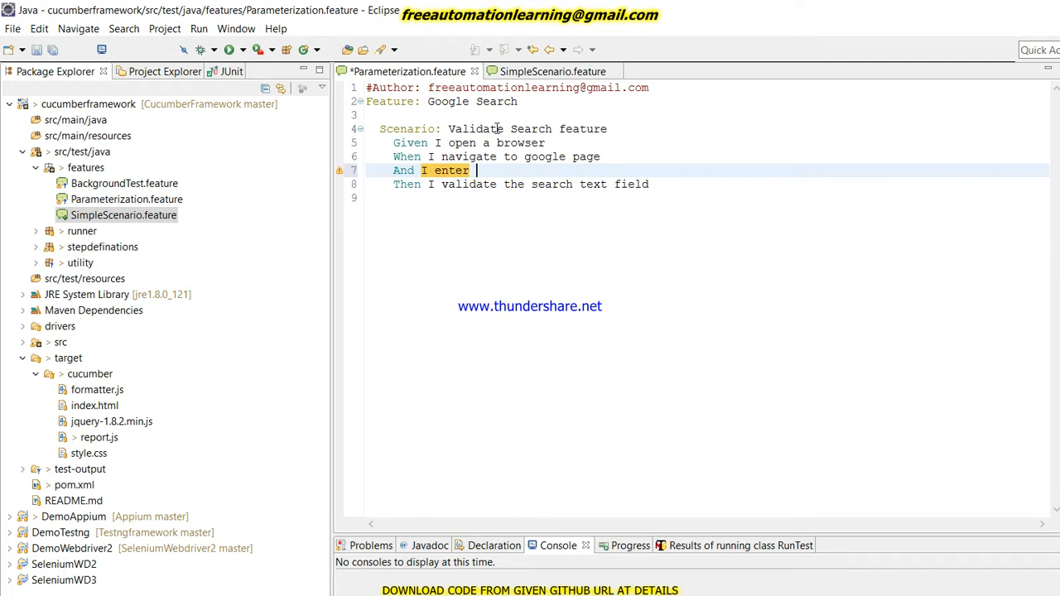
{"action": "type", "text": "\""}
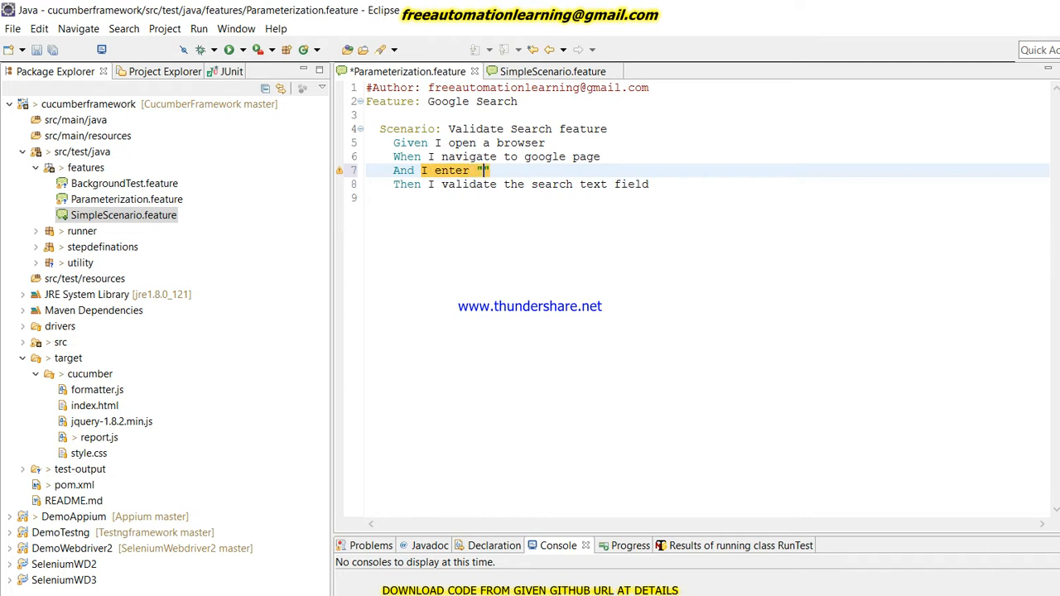
{"action": "type", "text": "Cucu"}
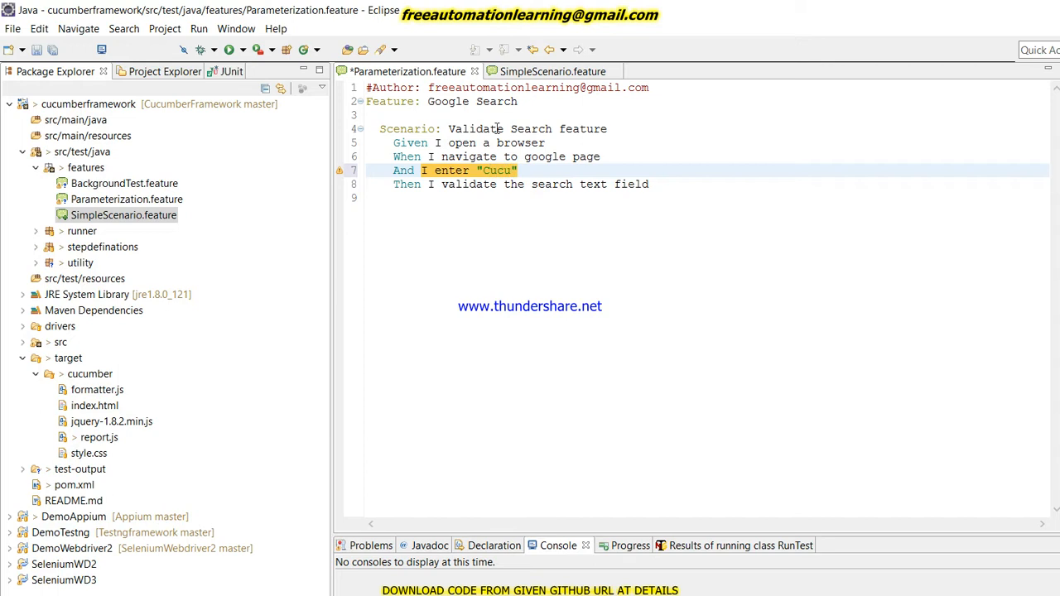
{"action": "type", "text": "mber"}
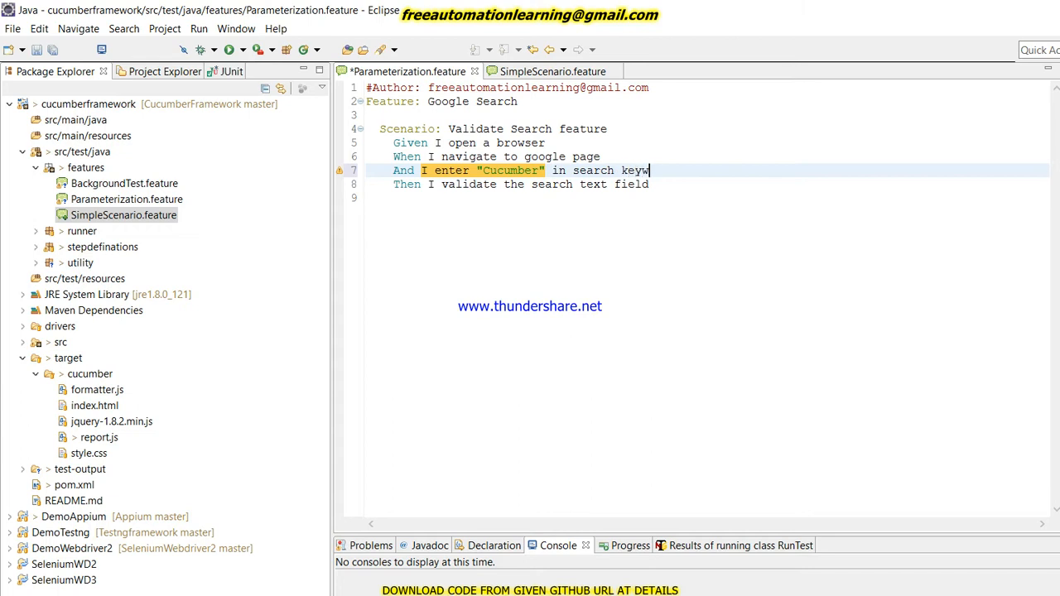
{"action": "type", "text": "ord"}
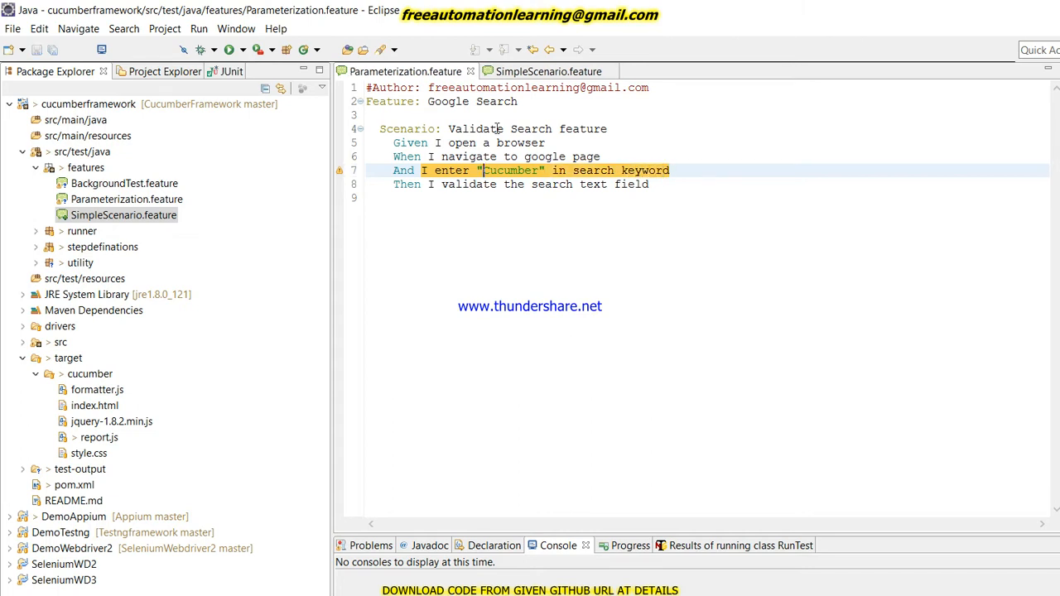
{"action": "key", "text": "Backspace"}
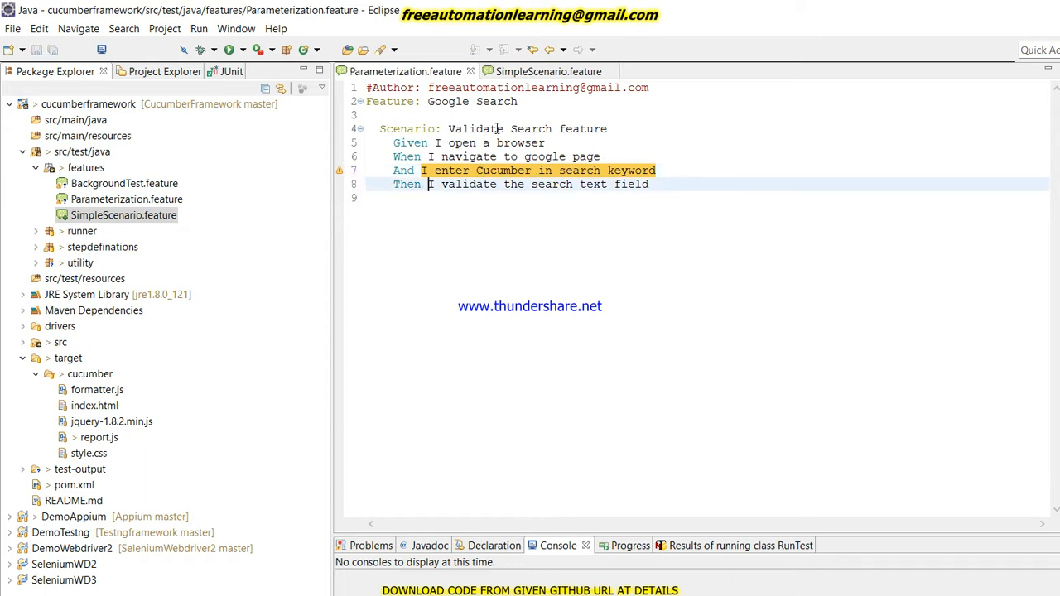
Reword the final step to 'Then I validate searched text'.
{"action": "left_click", "coordinate": [492, 184]}
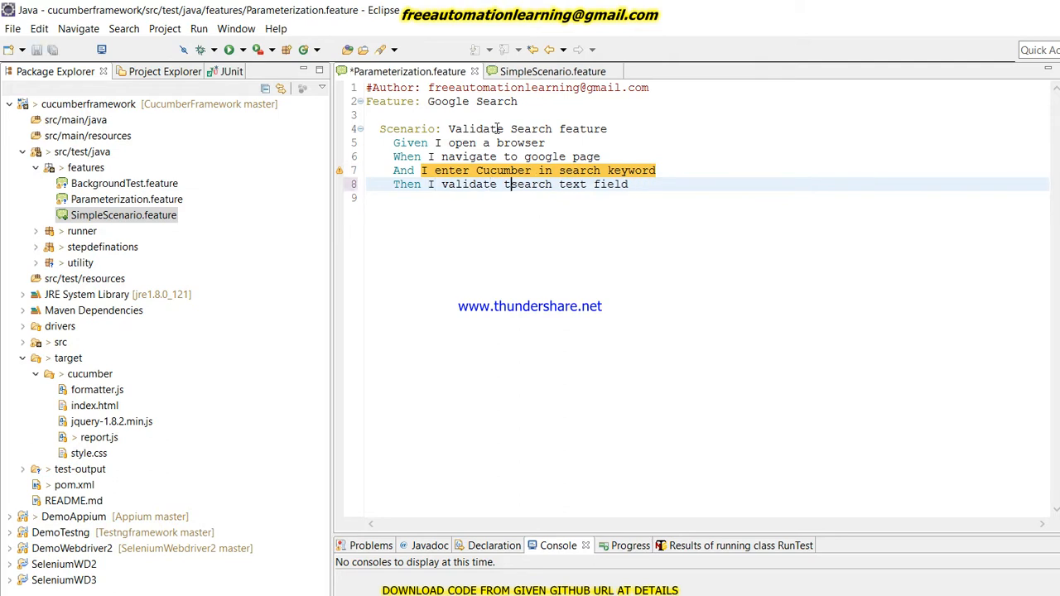
{"action": "double_click", "coordinate": [537, 184]}
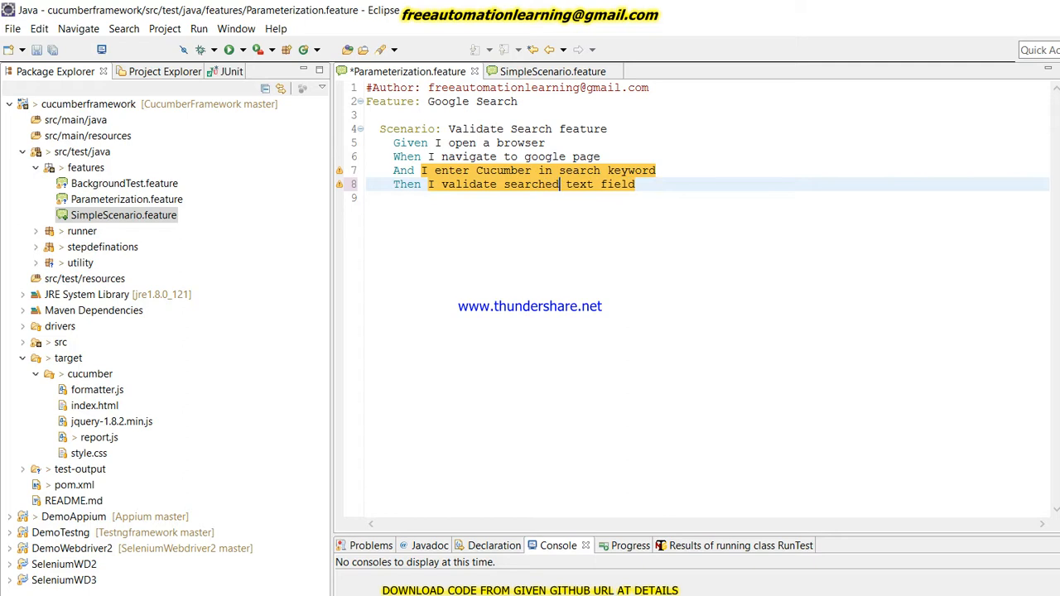
{"action": "key", "text": "BackSpace"}
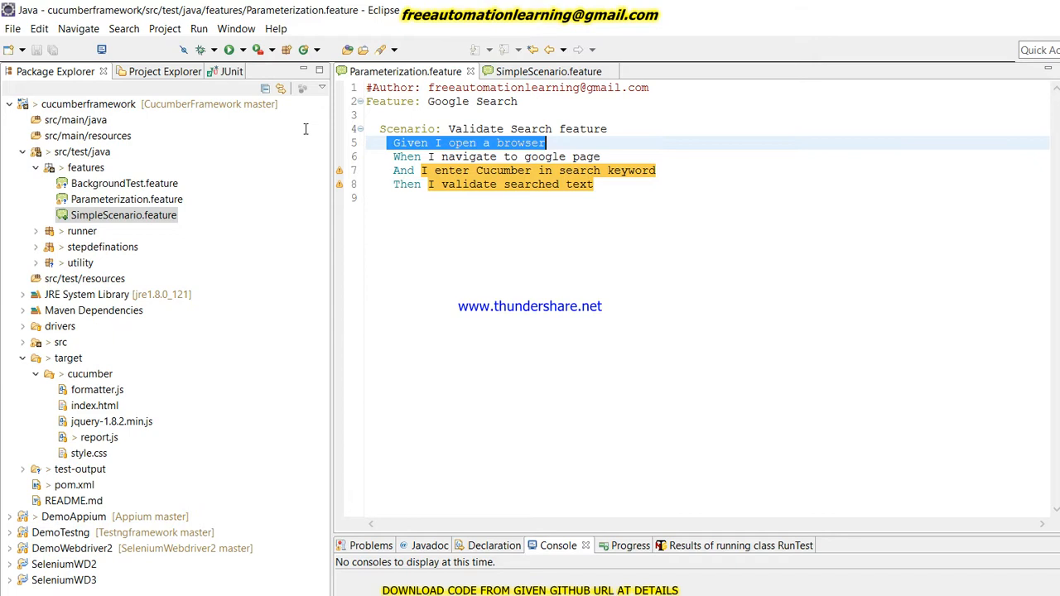
{"action": "left_click", "coordinate": [497, 156]}
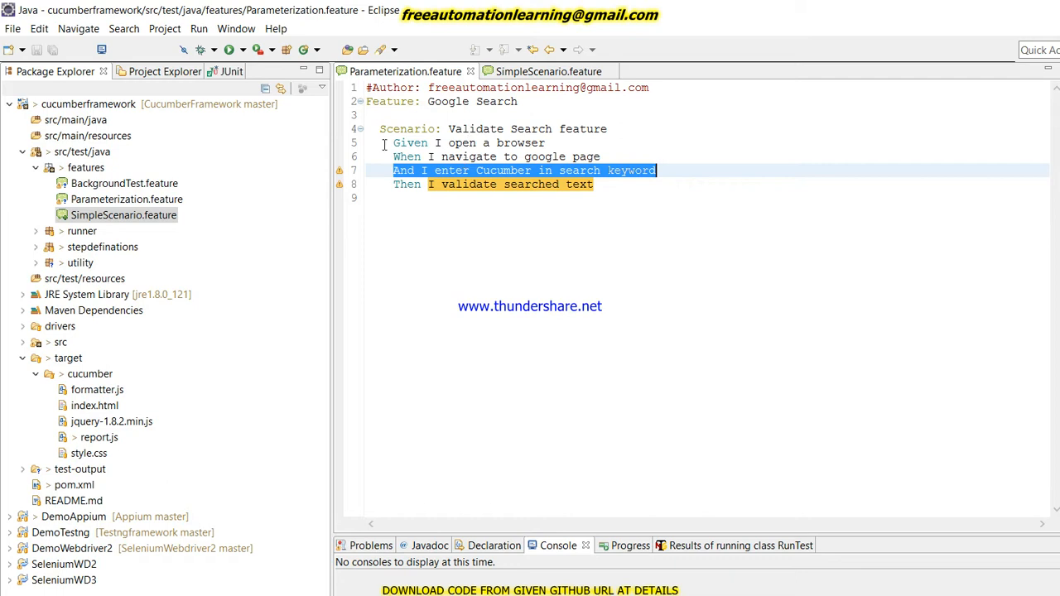
Run Parameterization.feature as a Cucumber Feature to get snippets for the undefined steps.
{"action": "left_click", "coordinate": [394, 142]}
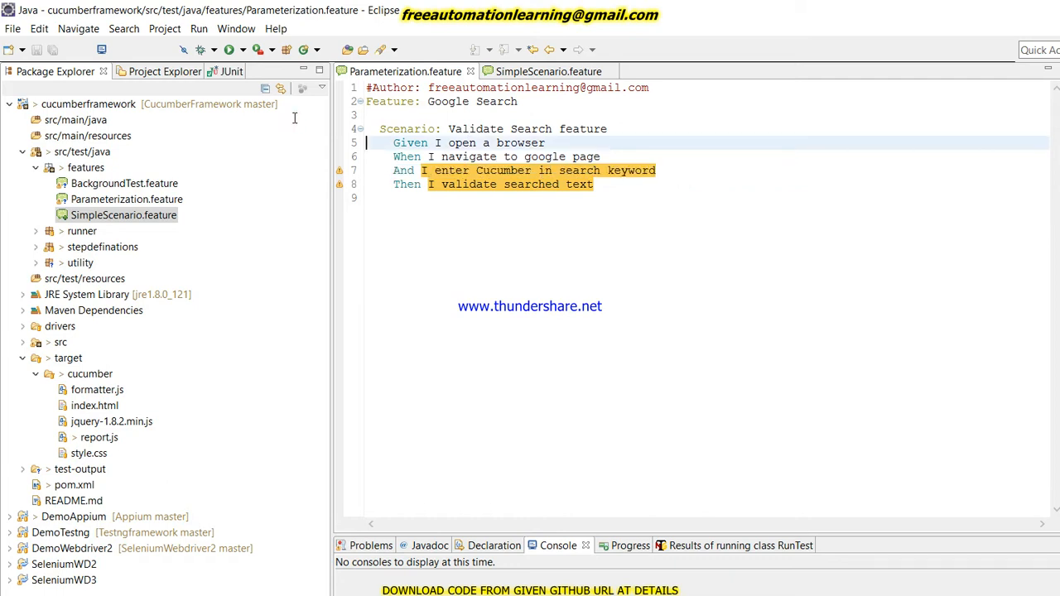
{"action": "left_click_drag", "start_coordinate": [394, 143], "coordinate": [600, 155]}
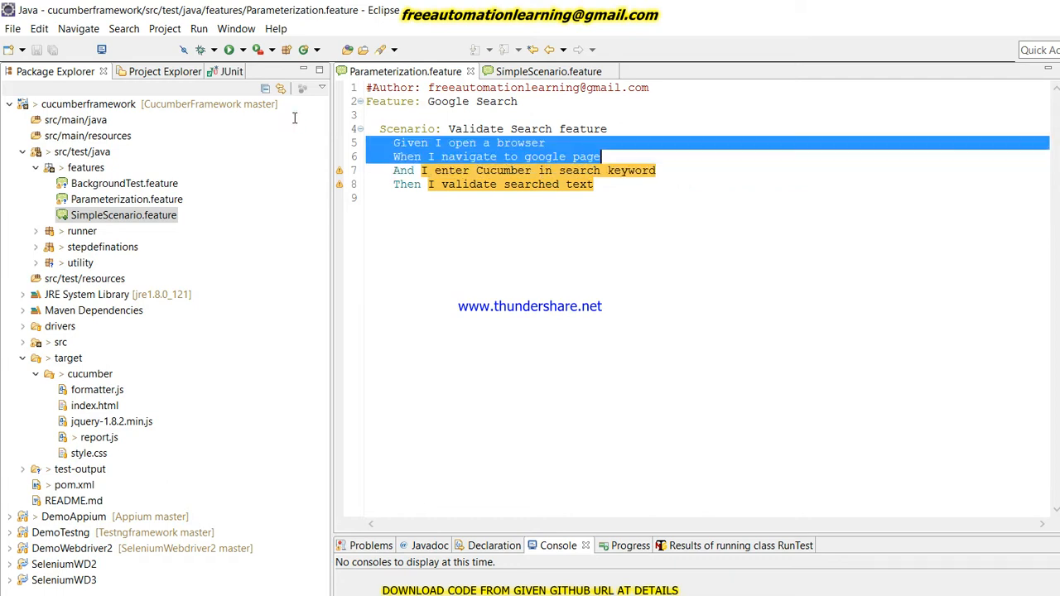
{"action": "key", "text": "Delete"}
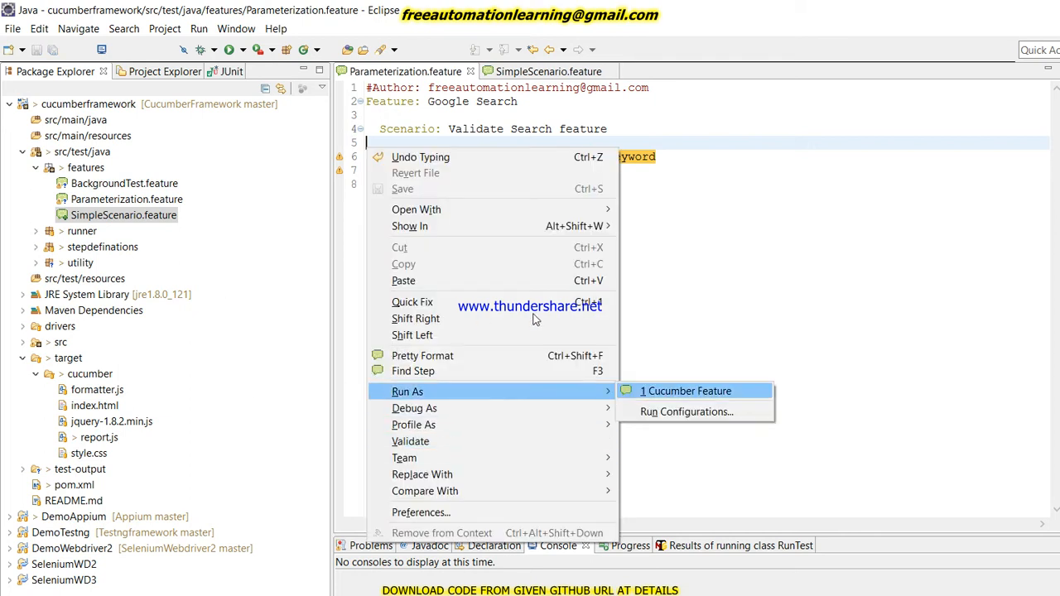
{"action": "left_click", "coordinate": [686, 391]}
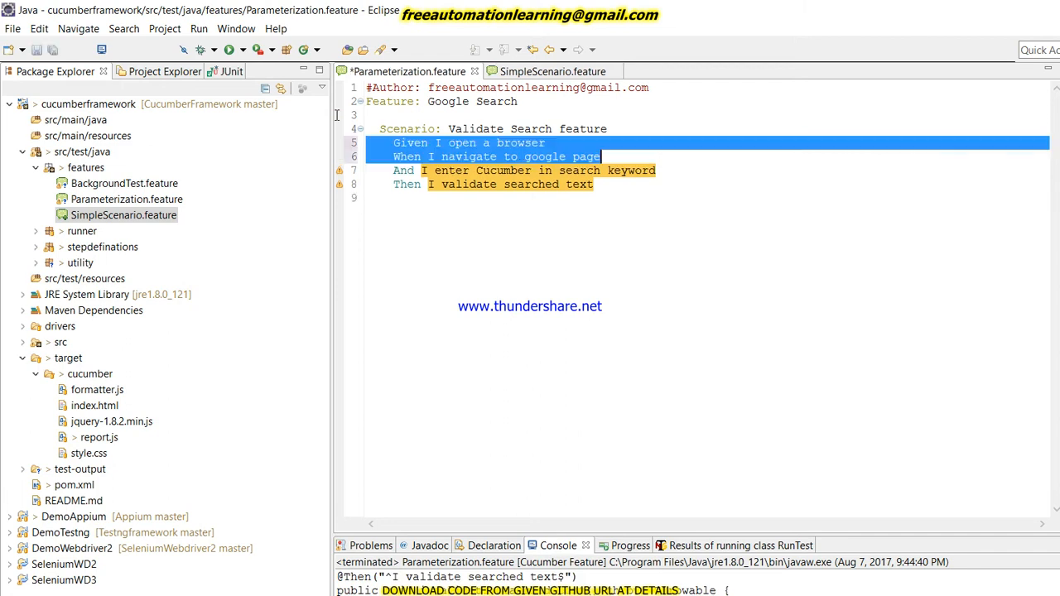
{"action": "mouse_move", "coordinate": [444, 437]}
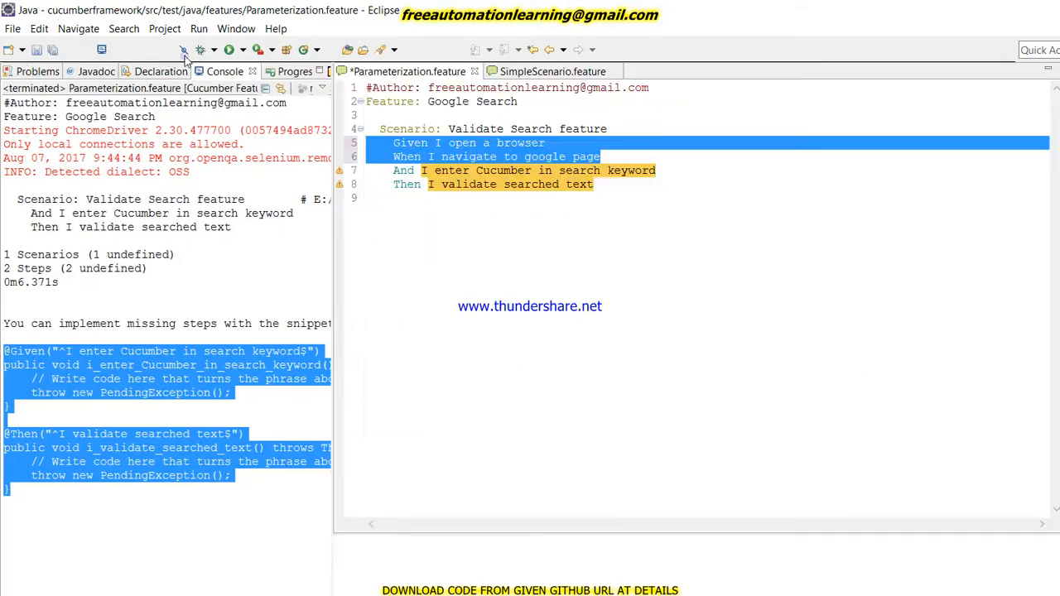
In GoogleSearch.java, write driver.findElement(By.name("q")).sendKeys("Cucumber") in the keyword step.
{"action": "left_click", "coordinate": [56, 71]}
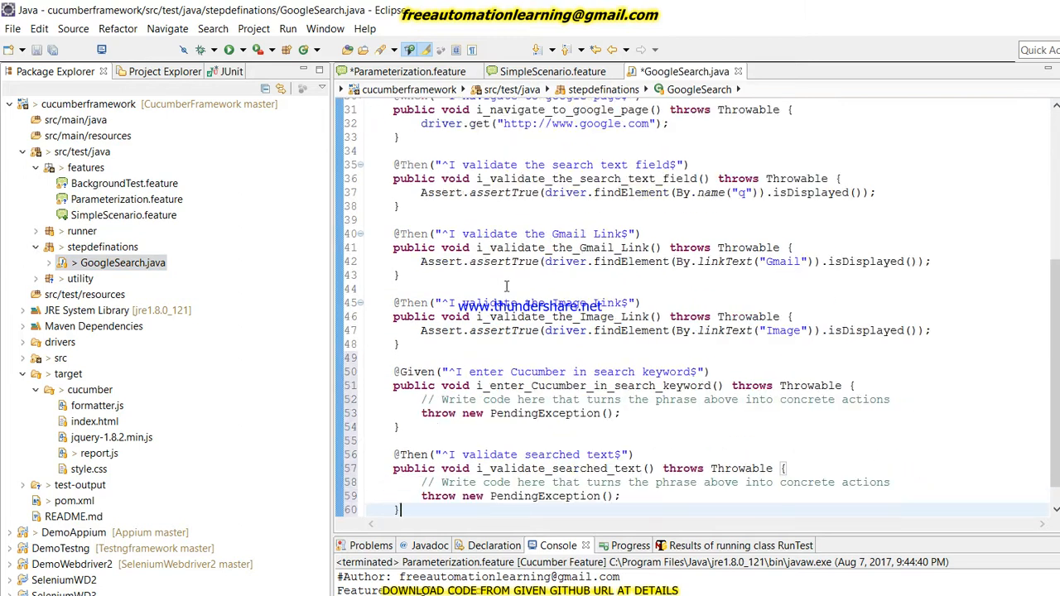
{"action": "type", "text": "s"}
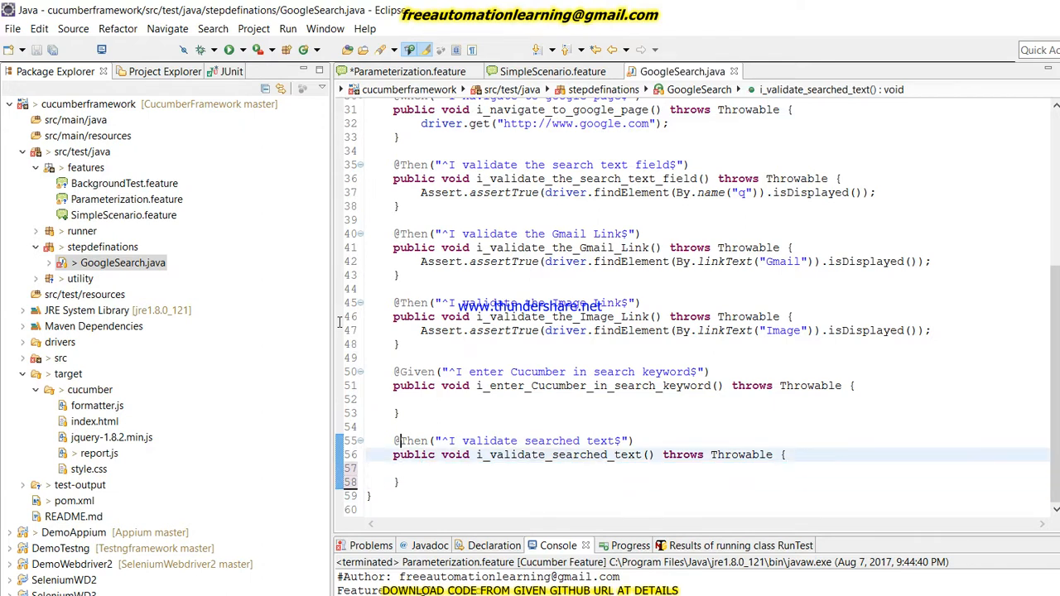
{"action": "left_click", "coordinate": [400, 399]}
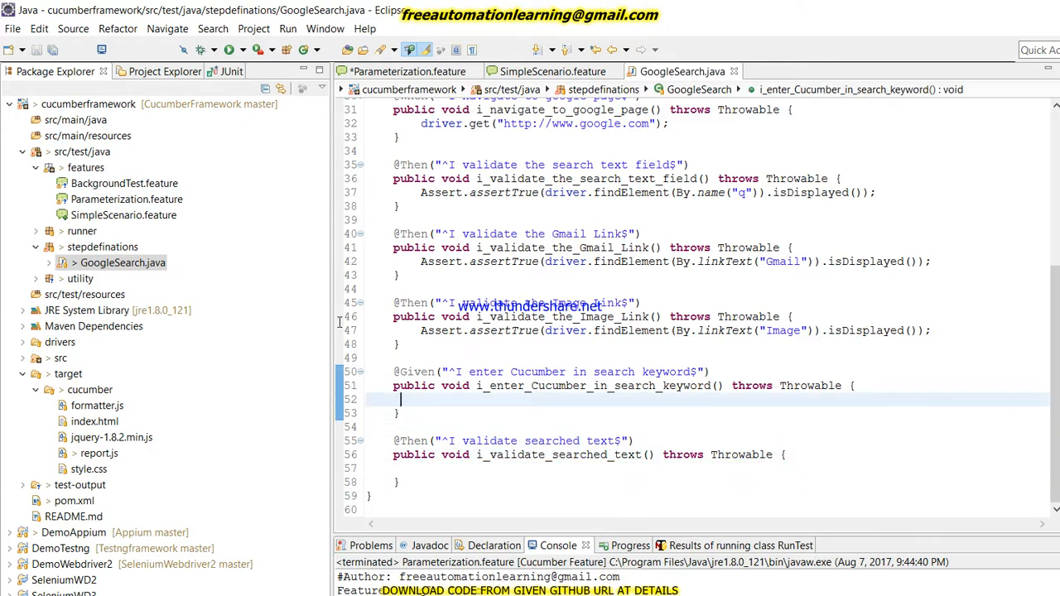
{"action": "type", "text": "driver.findElement(arg0"}
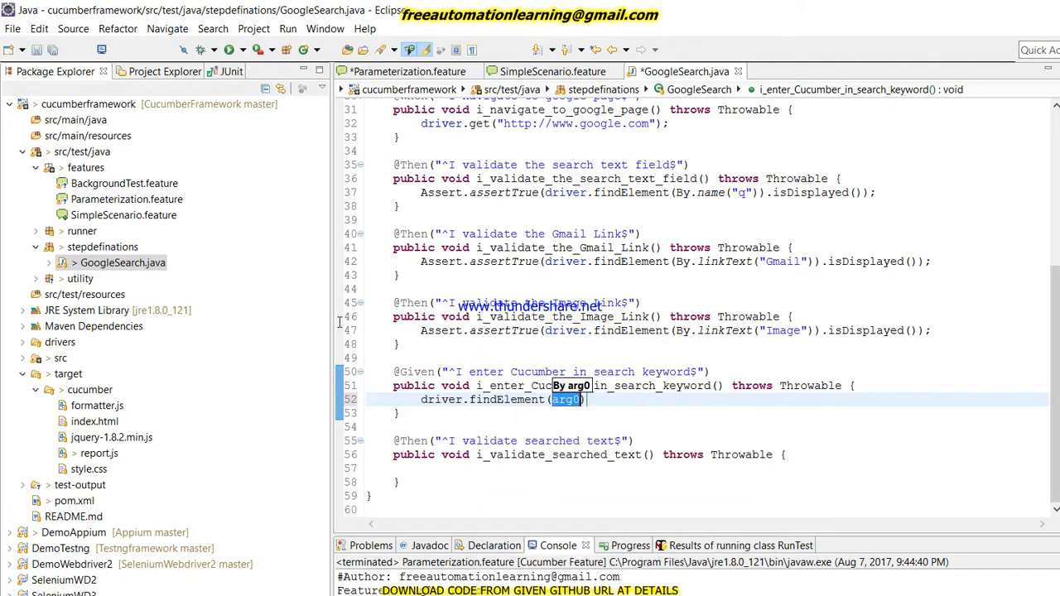
{"action": "type", "text": "name(name"}
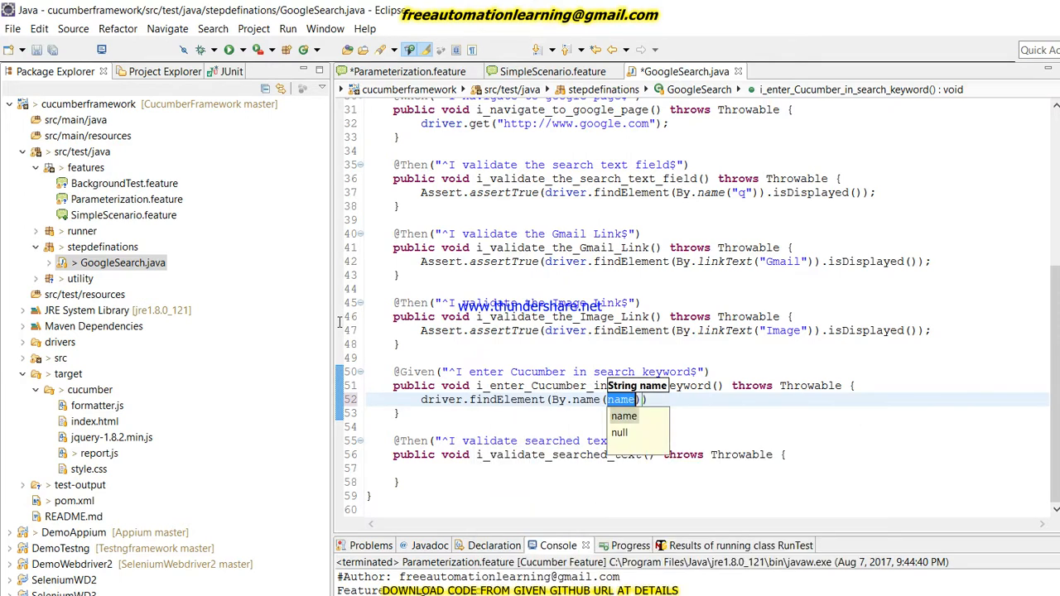
{"action": "type", "text": "q\""}
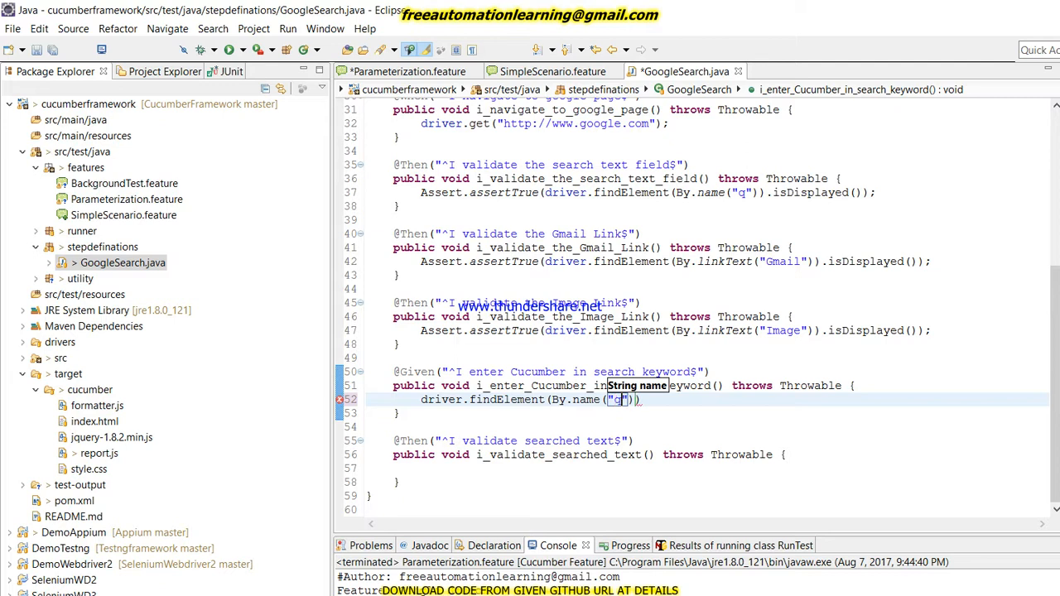
{"action": "type", "text": ".sendKeys(\"Cucumber\");"}
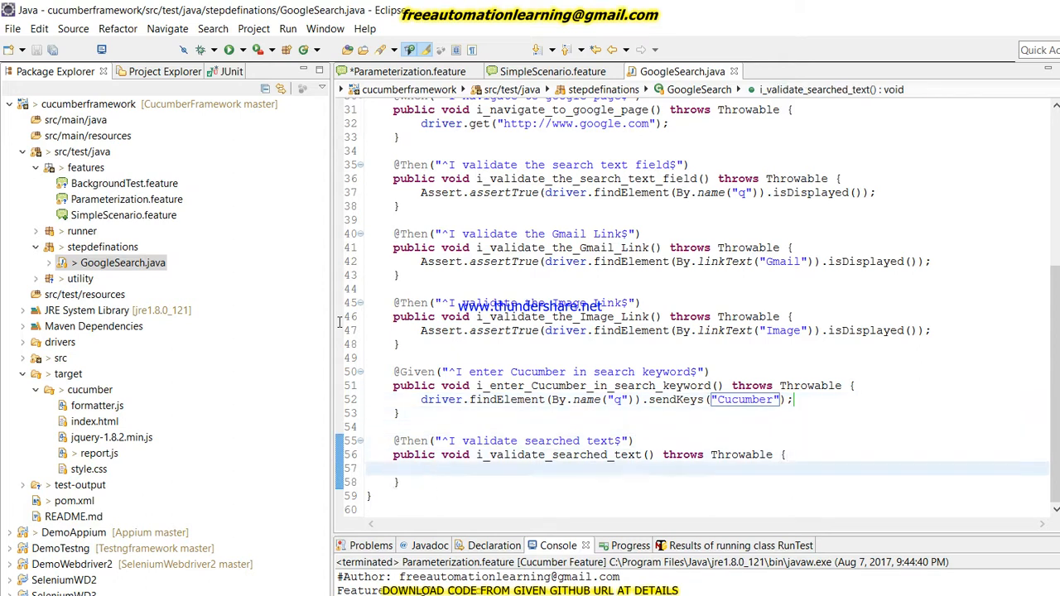
Add Thread.sleep(5000) in the validate-searched-text step.
{"action": "type", "text": "Threa"}
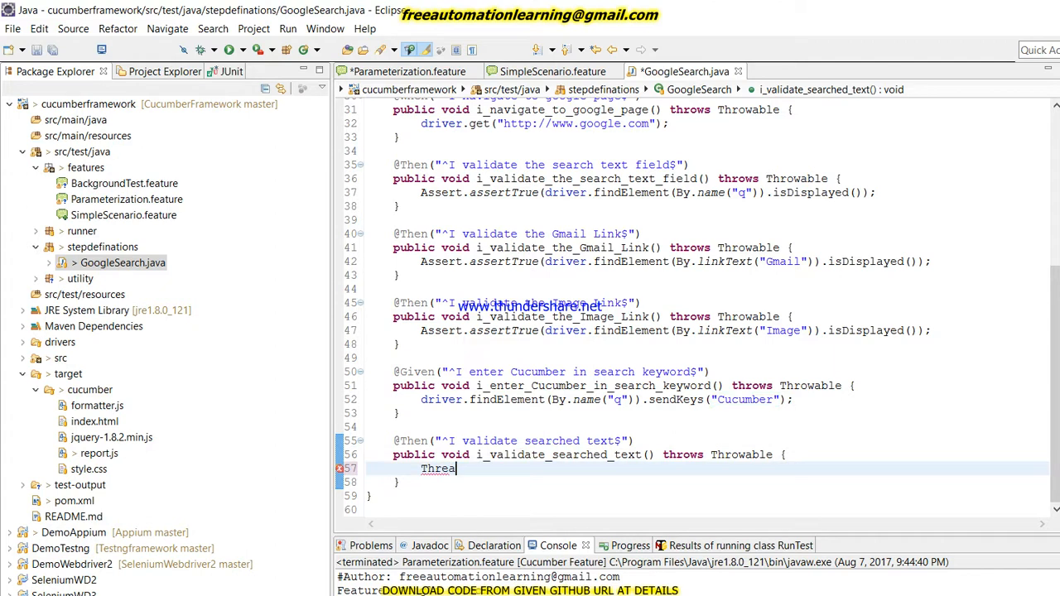
{"action": "type", "text": ".sleep(millis);"}
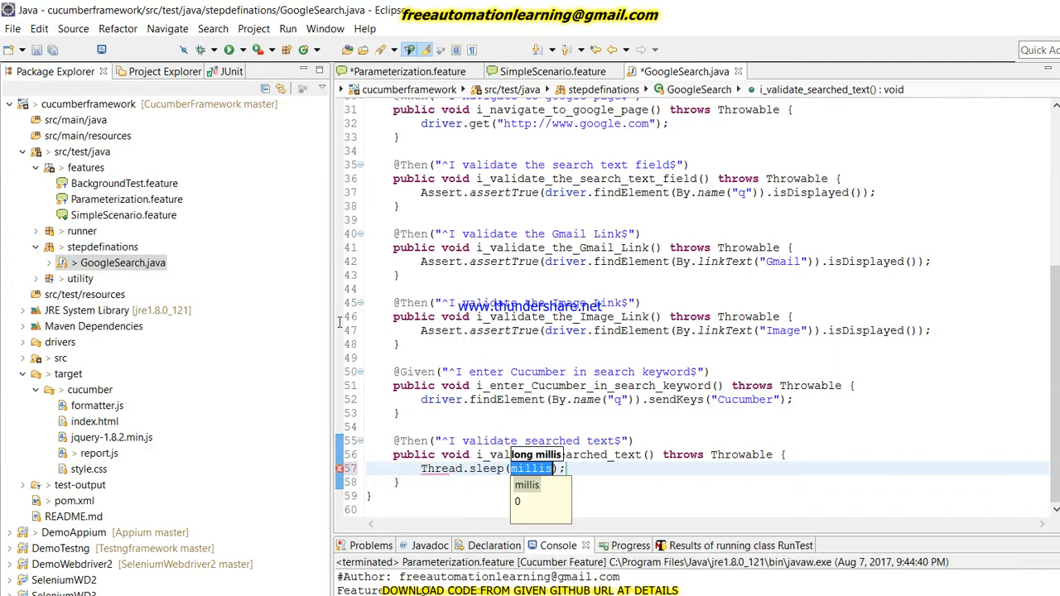
{"action": "type", "text": "5000"}
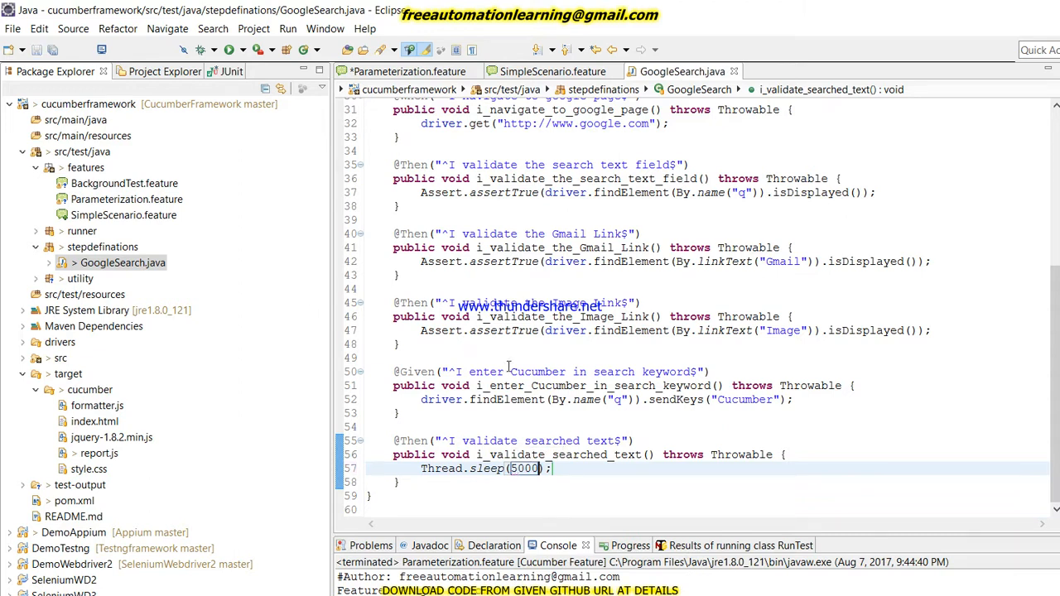
{"action": "mouse_move", "coordinate": [686, 399]}
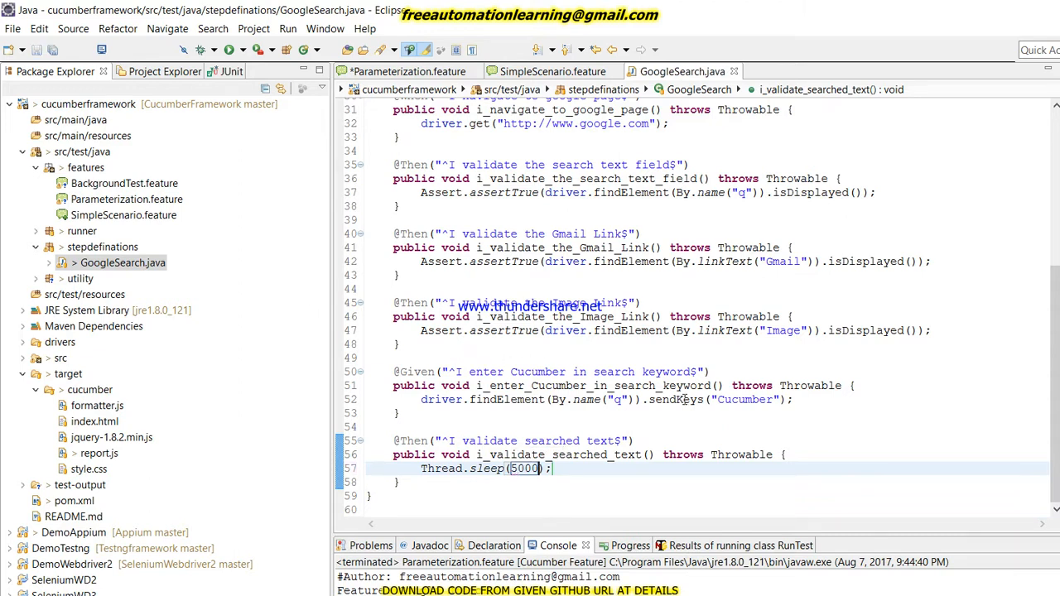
{"action": "mouse_move", "coordinate": [513, 222]}
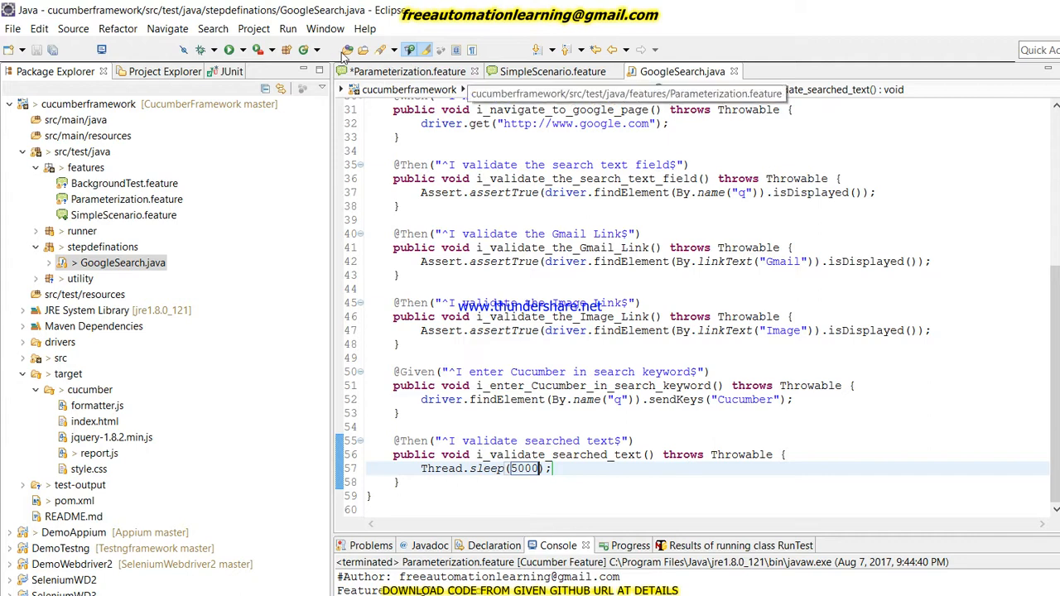
Run Parameterization.feature again as a Cucumber Feature, launching Chrome on Google.
{"action": "left_click", "coordinate": [406, 72]}
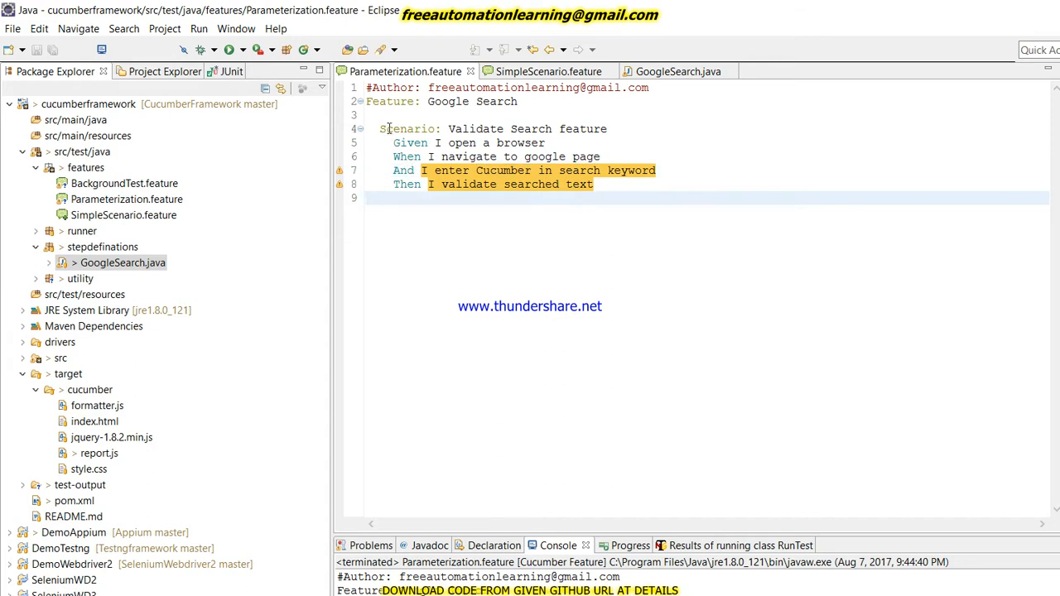
{"action": "left_click_drag", "start_coordinate": [379, 129], "coordinate": [592, 183]}
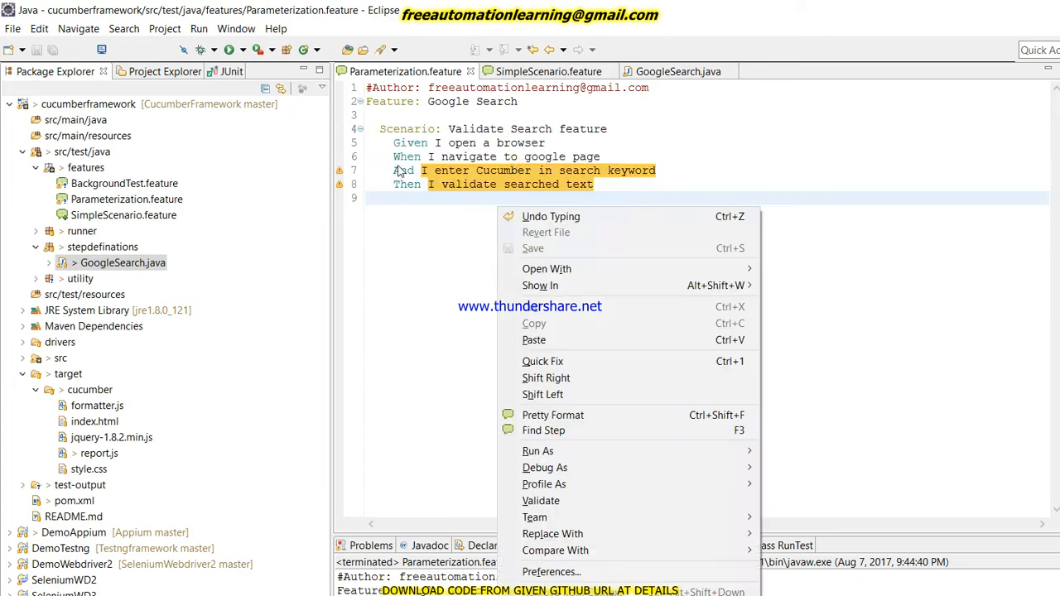
{"action": "mouse_move", "coordinate": [543, 431]}
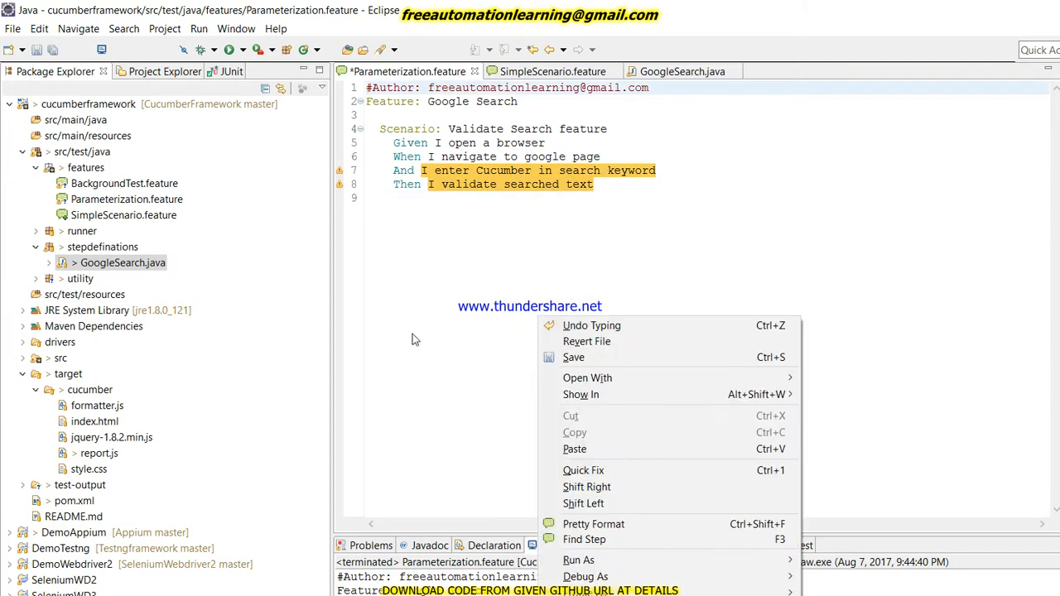
{"action": "mouse_move", "coordinate": [580, 560]}
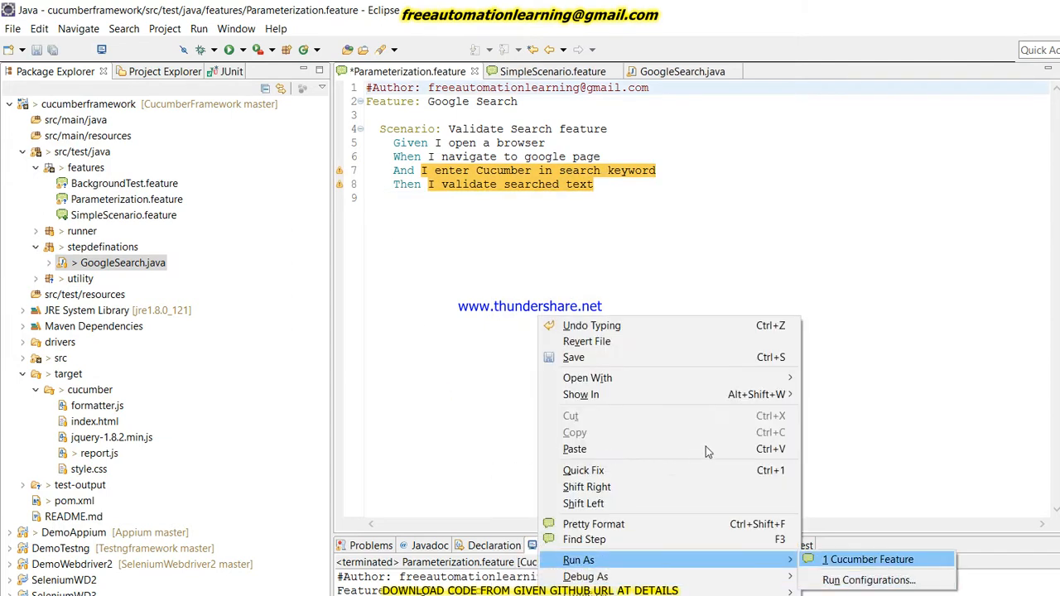
{"action": "left_click", "coordinate": [868, 559]}
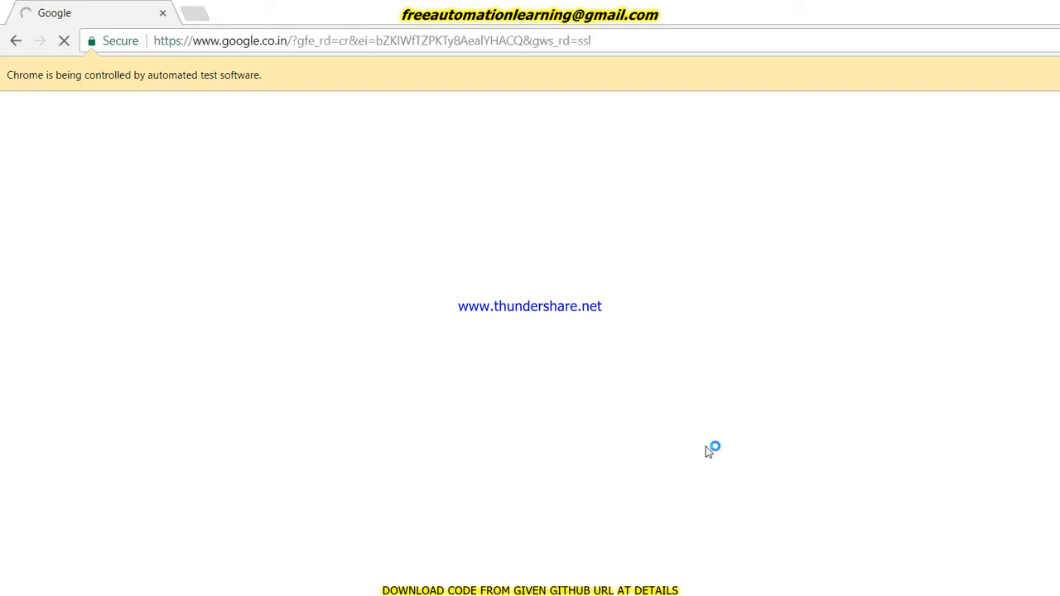
Let the automated Chrome test enter Cucumber on Google and finish.
{"action": "type", "text": "Cucumber in search keyword"}
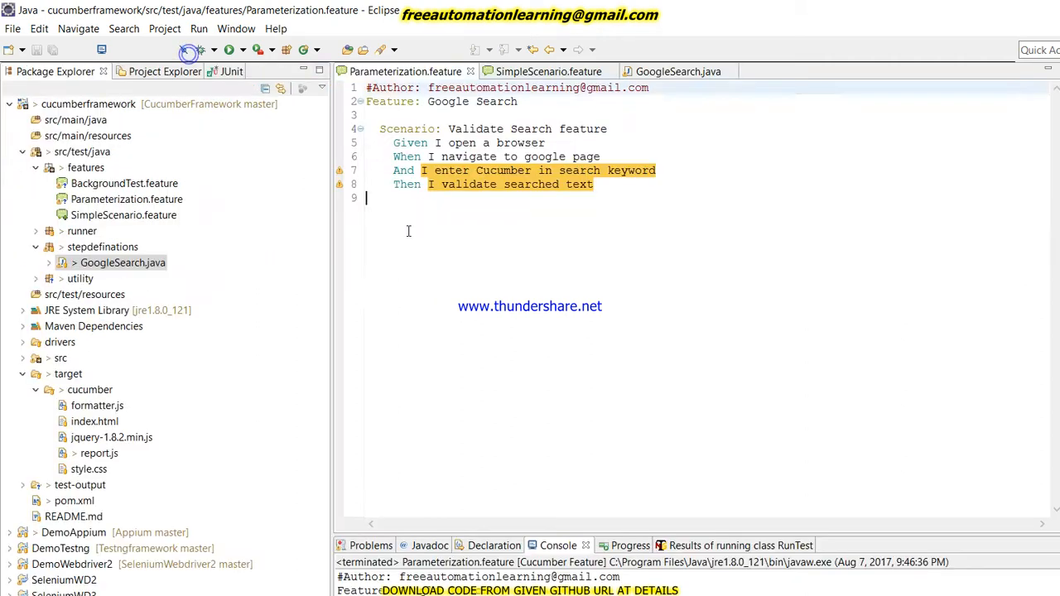
Wrap Cucumber in quotes in the search keyword step, save and rerun for a parameterized snippet.
{"action": "double_click", "coordinate": [504, 169]}
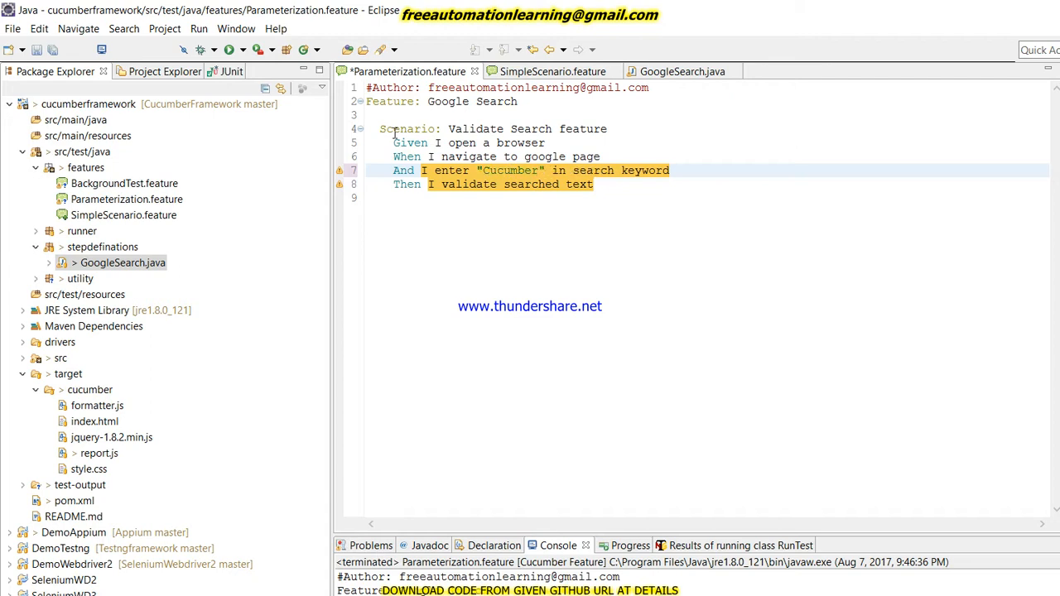
{"action": "key", "text": "ctrl+s"}
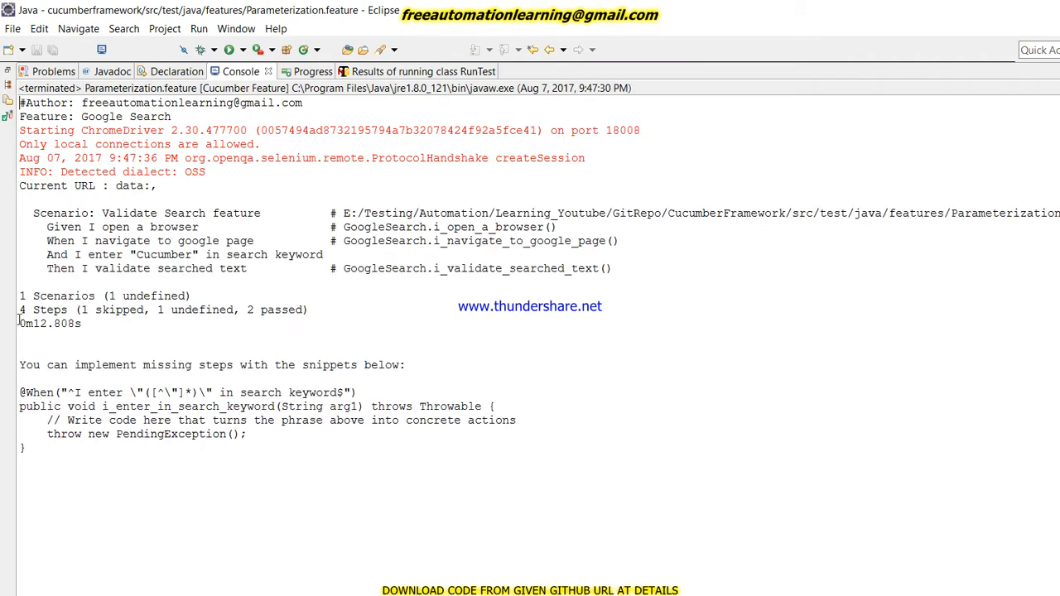
{"action": "mouse_move", "coordinate": [4, 338]}
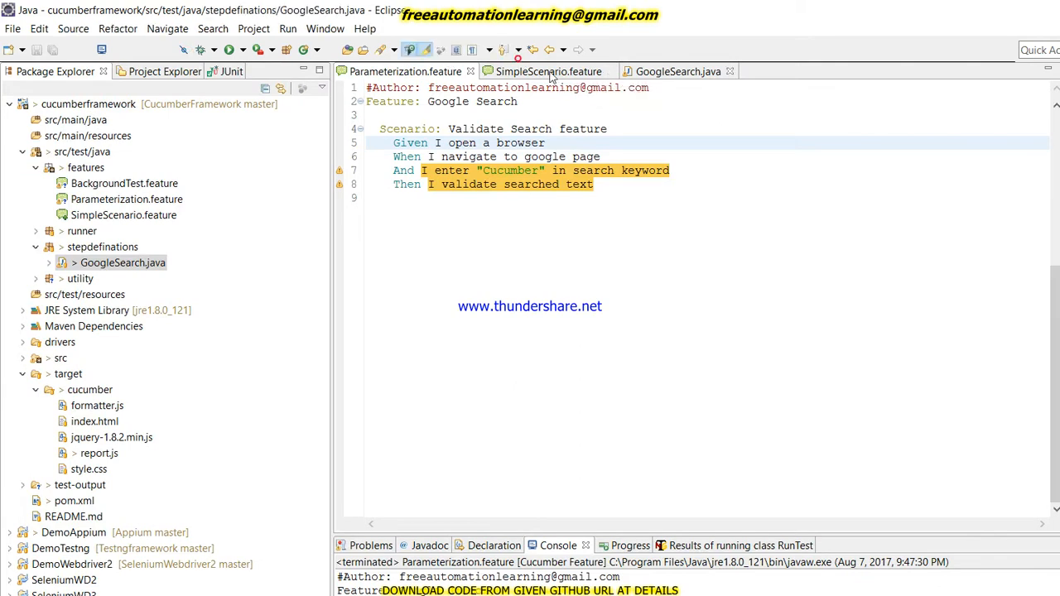
In GoogleSearch.java, make the keyword step send searchText to the q field, renaming arg0 to searchText.
{"action": "left_click", "coordinate": [677, 72]}
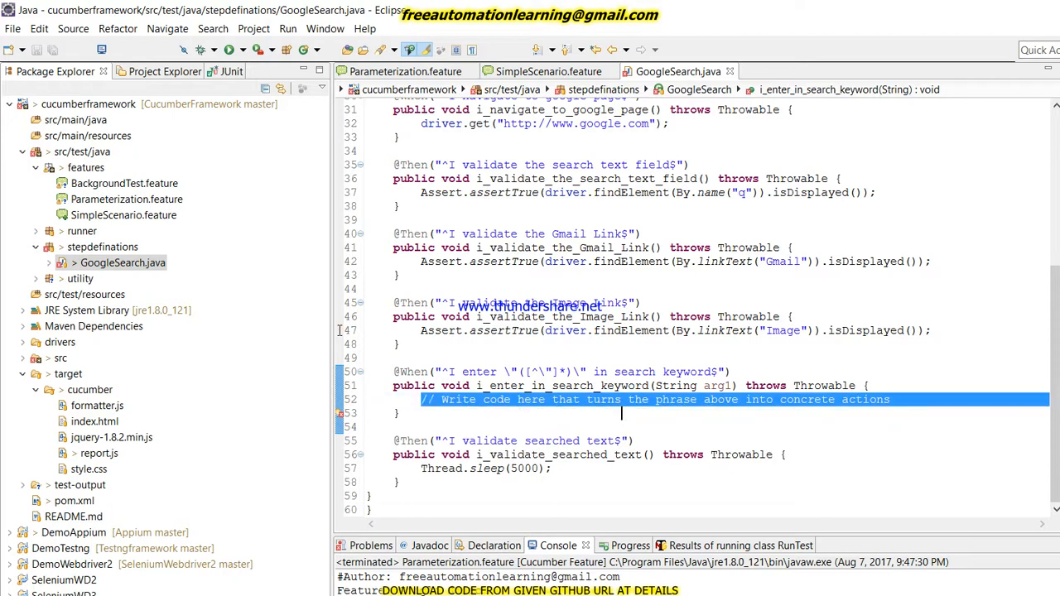
{"action": "type", "text": "driver.findElement(By."}
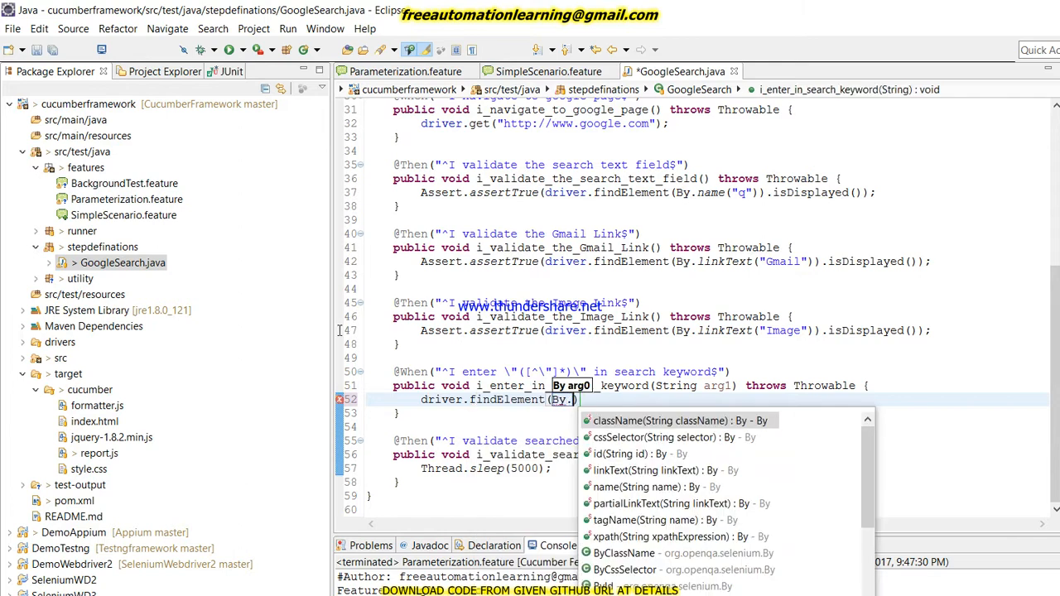
{"action": "left_click", "coordinate": [636, 487]}
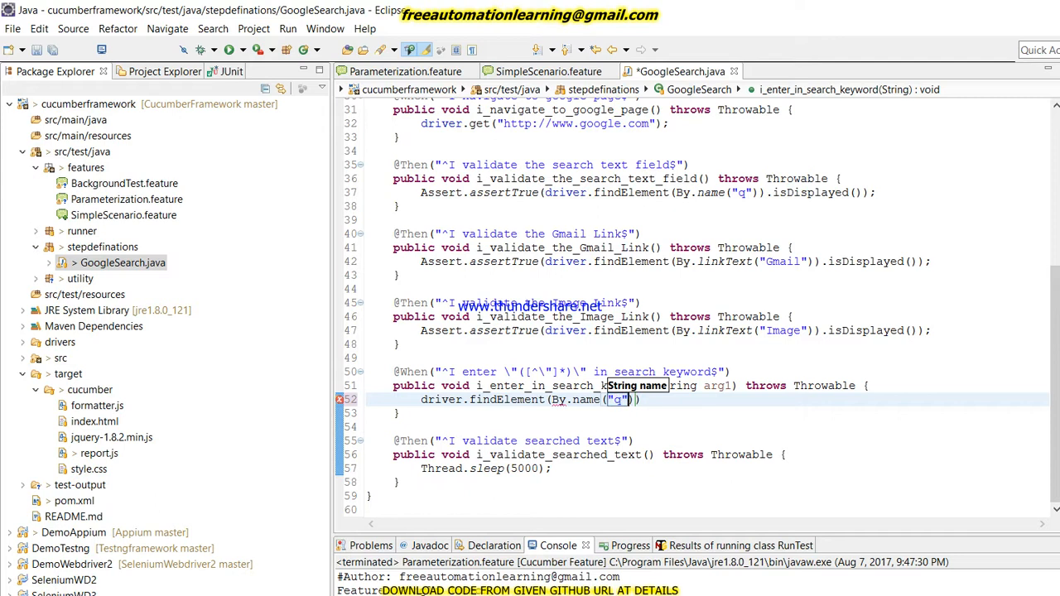
{"action": "type", "text": ".sendKeys(arg0);"}
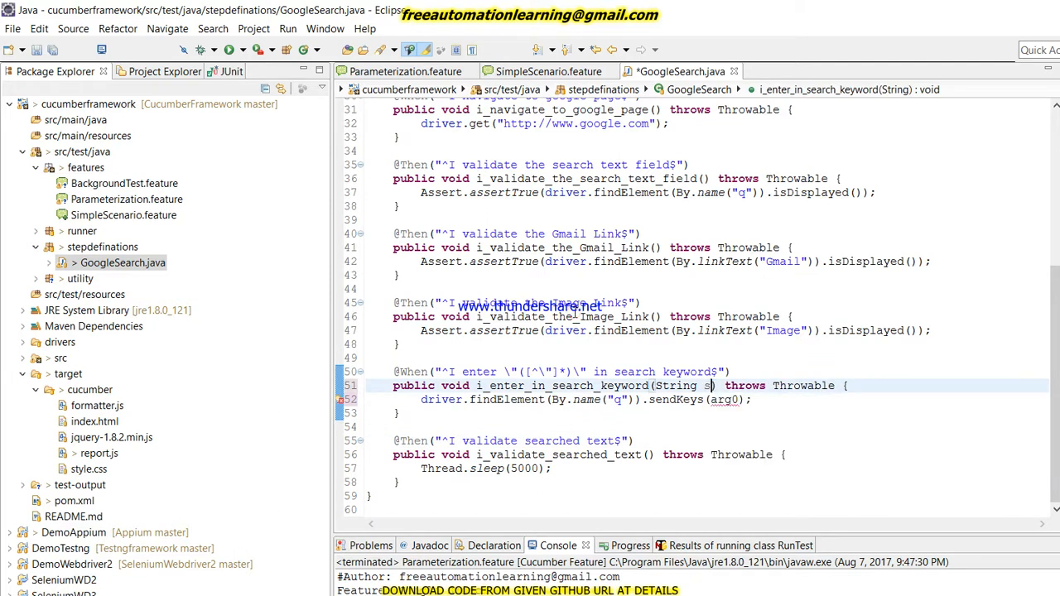
{"action": "type", "text": "earchText"}
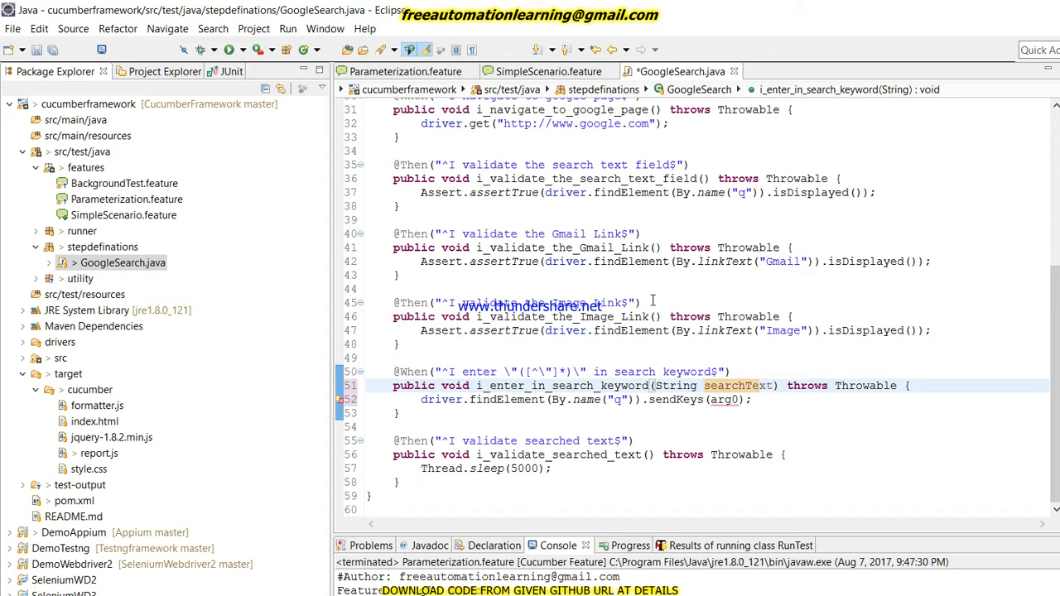
{"action": "double_click", "coordinate": [737, 385]}
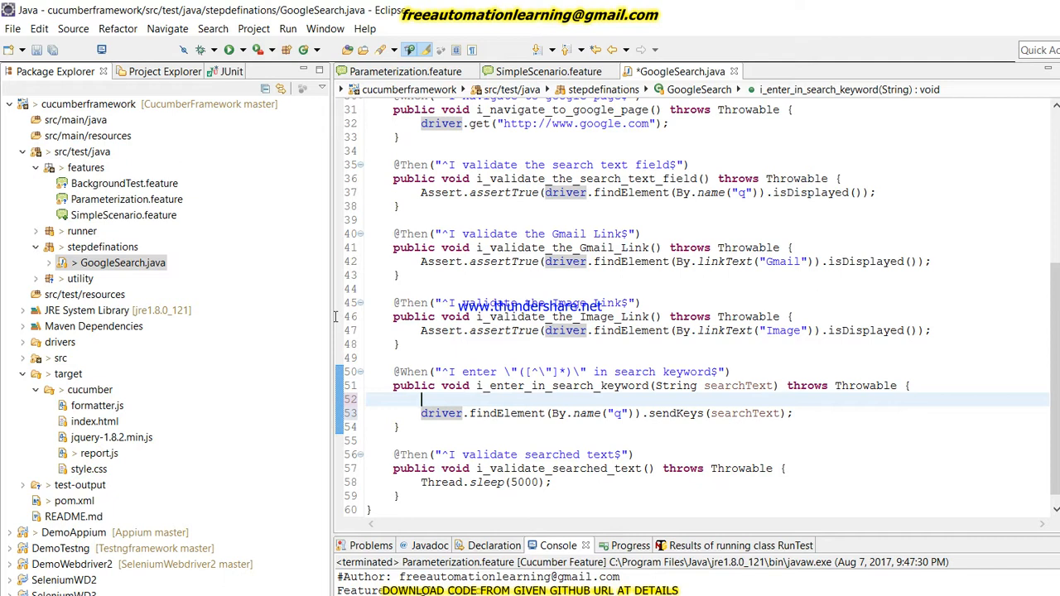
Add driver.findElement(By.name("q")).clear() before sending the keyword.
{"action": "type", "text": "driver"}
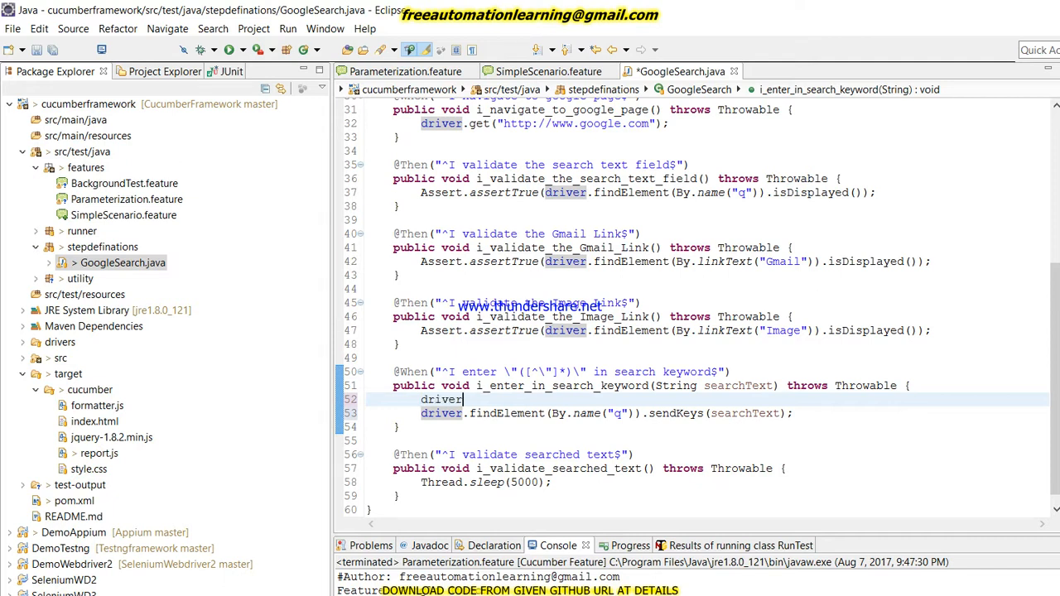
{"action": "type", "text": ".findElement(By"}
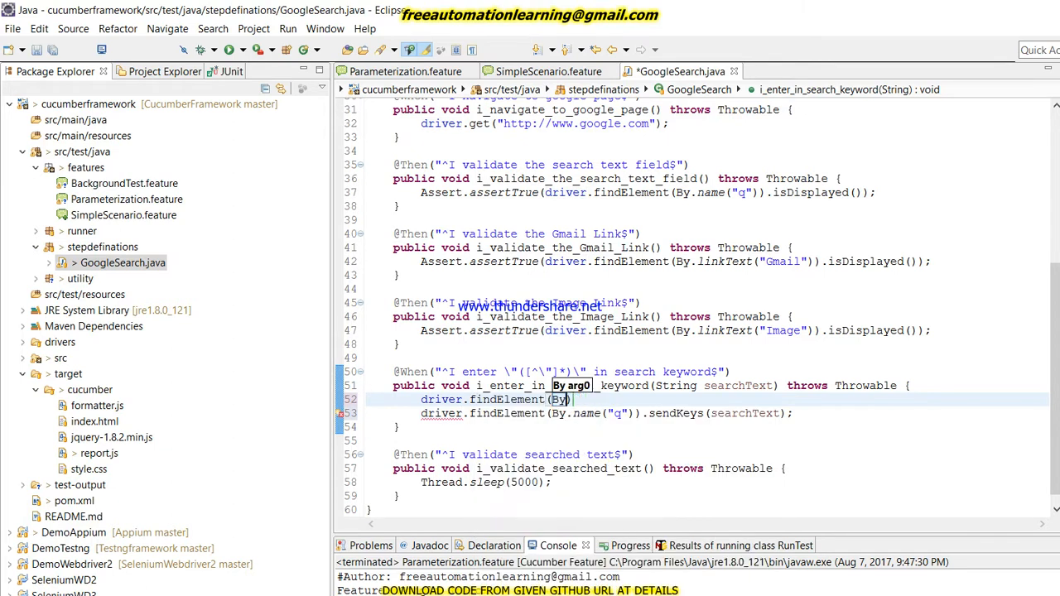
{"action": "type", "text": ".name(\"\")"}
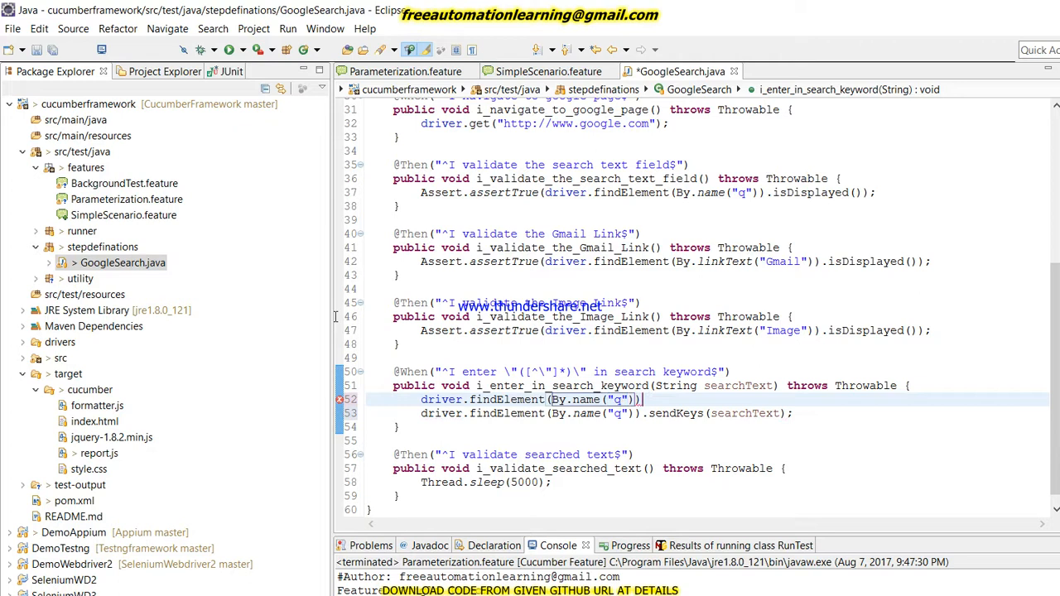
{"action": "type", "text": ".clear();"}
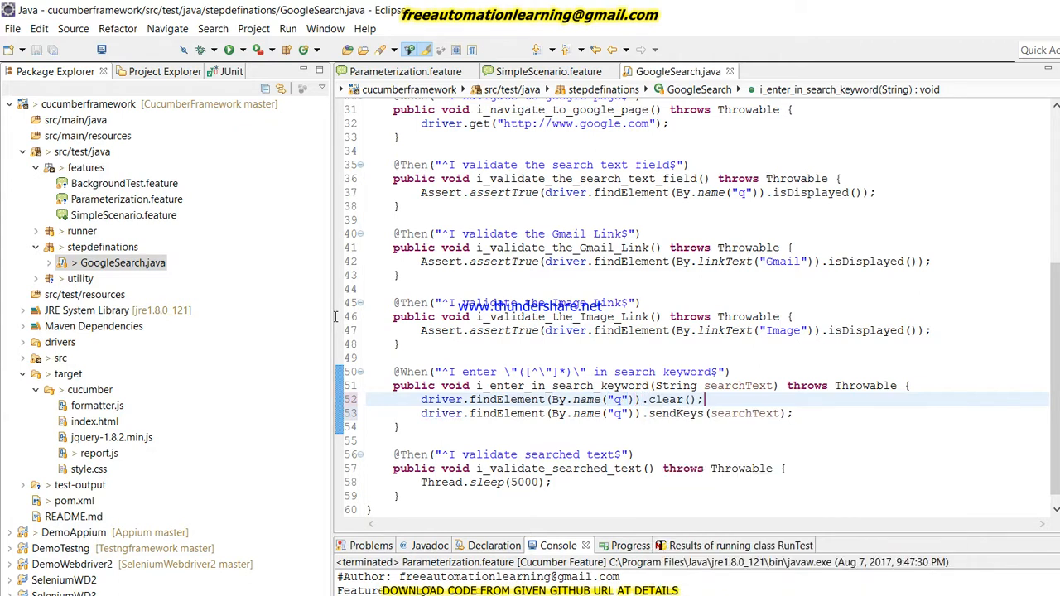
{"action": "left_click", "coordinate": [708, 467]}
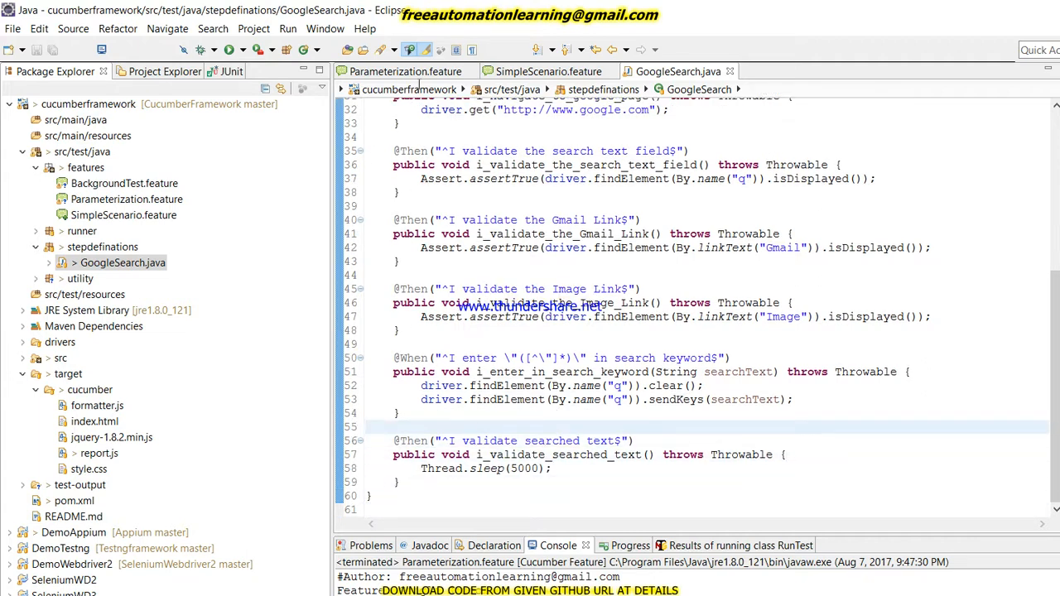
Add Thread.sleep(5000); after entering the keyword in GoogleSearch.java.
{"action": "left_click", "coordinate": [405, 71]}
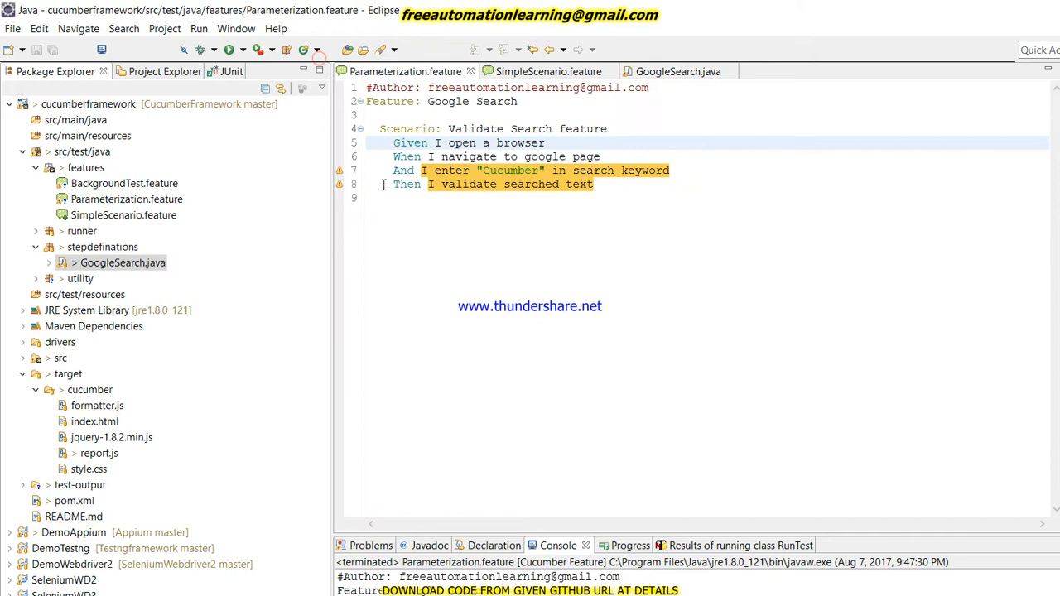
{"action": "double_click", "coordinate": [510, 169]}
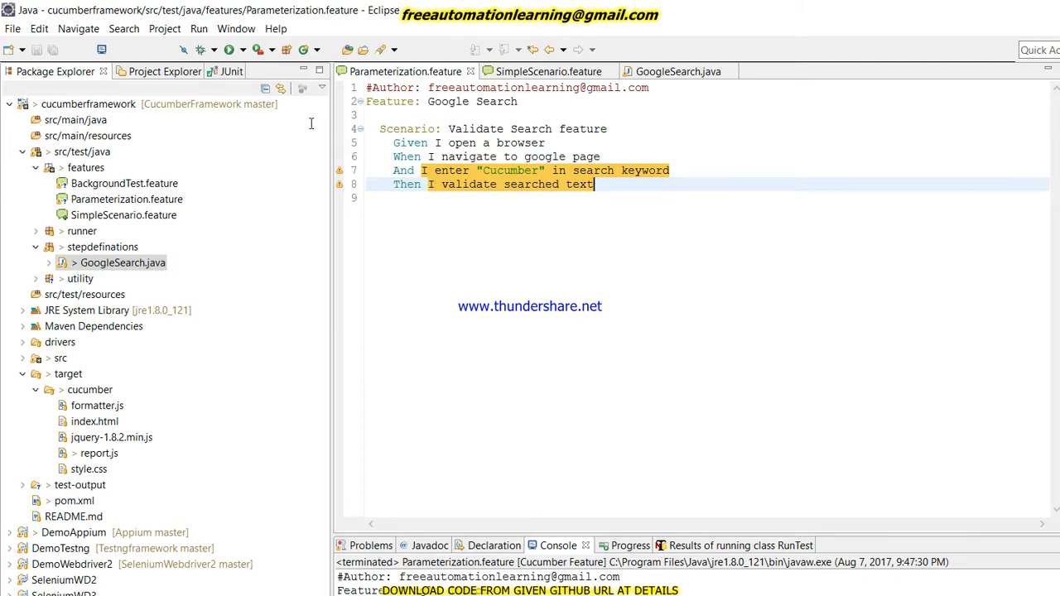
{"action": "left_click", "coordinate": [548, 72]}
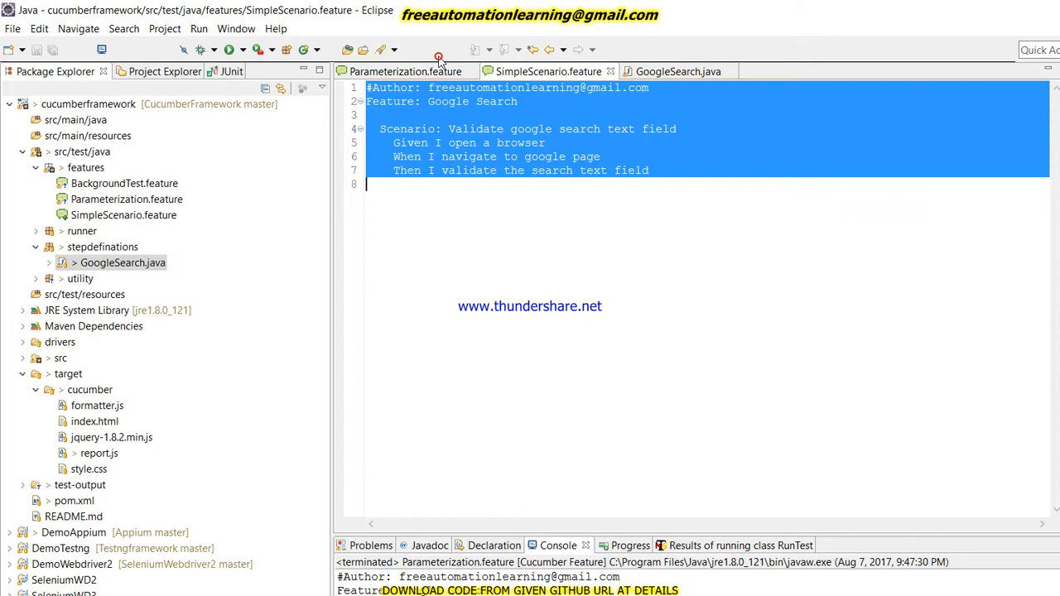
{"action": "left_click", "coordinate": [406, 71]}
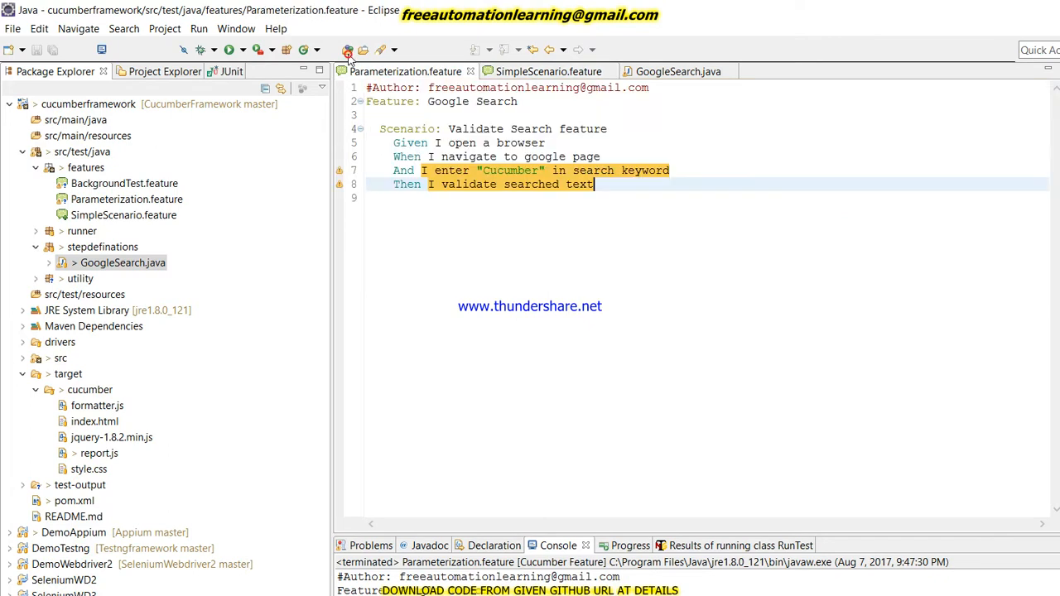
{"action": "left_click", "coordinate": [678, 72]}
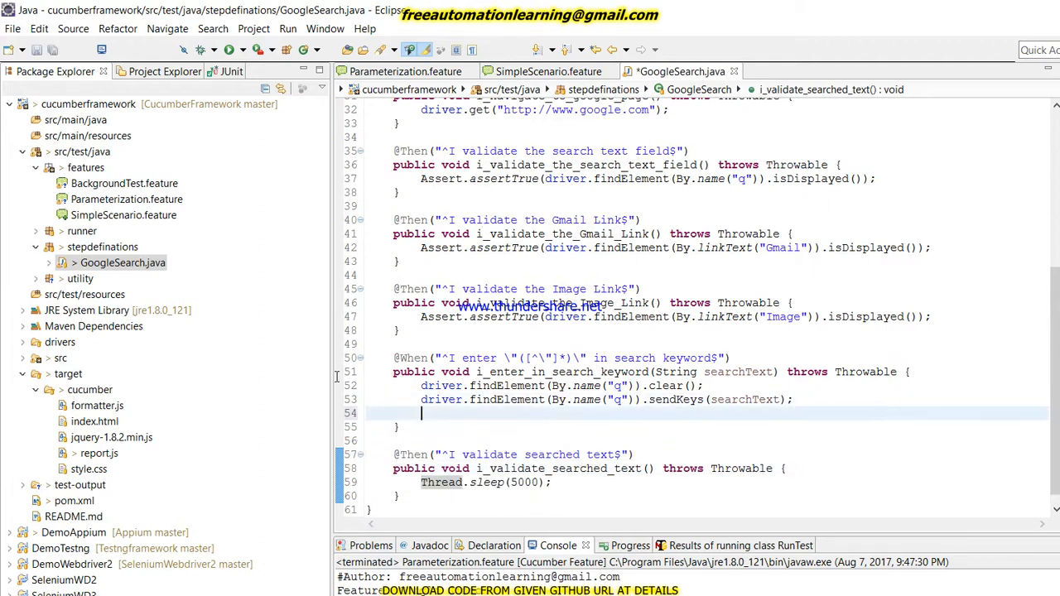
{"action": "type", "text": "Thread.sleep(5000);"}
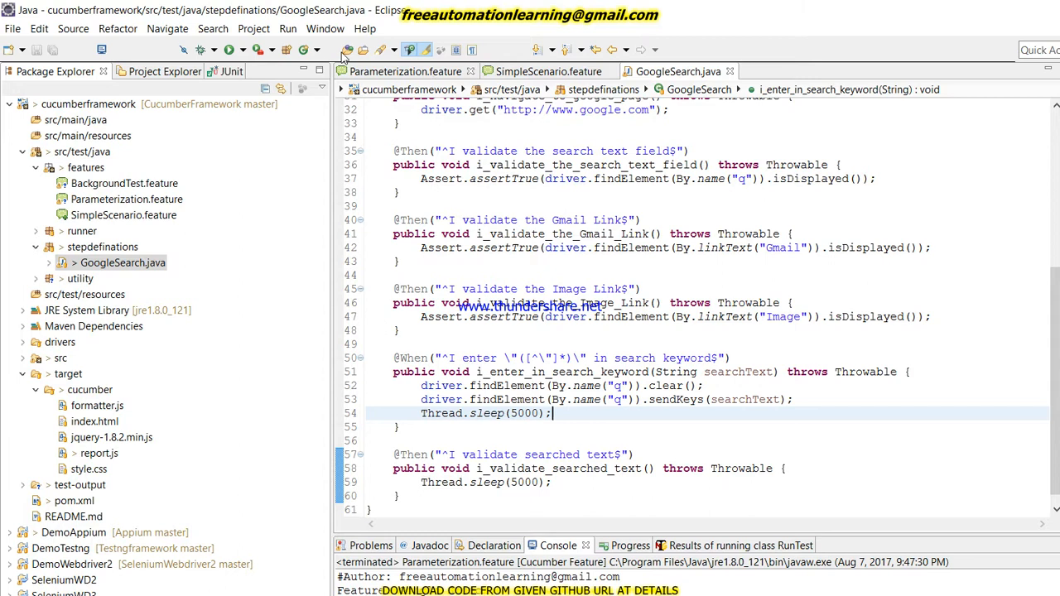
In Parameterization.feature, make the duplicated enter step search 'Youtube' after 'Cucumber'.
{"action": "left_click", "coordinate": [404, 71]}
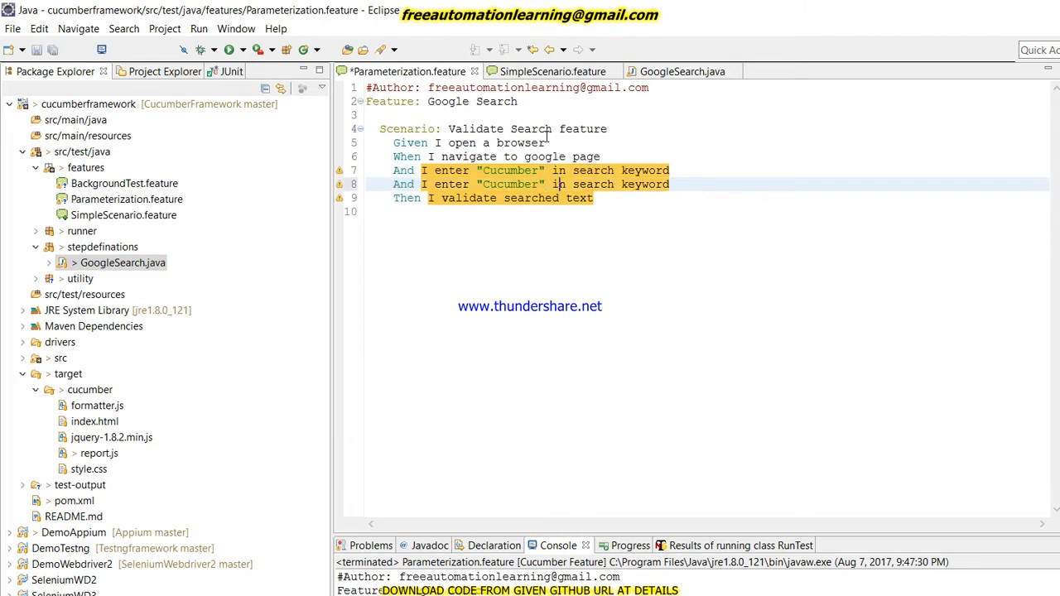
{"action": "double_click", "coordinate": [510, 184]}
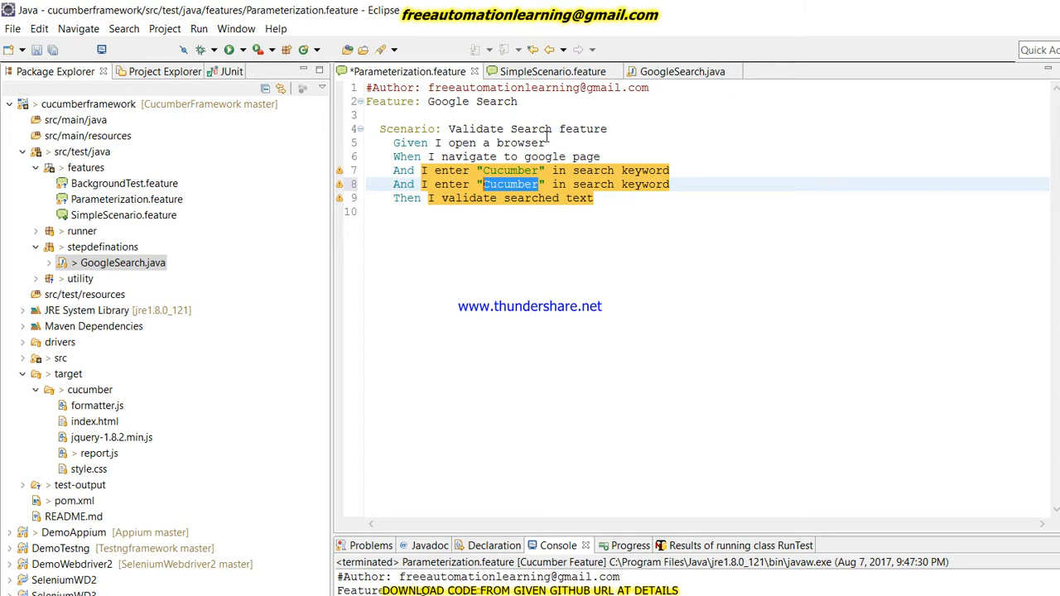
{"action": "type", "text": "You"}
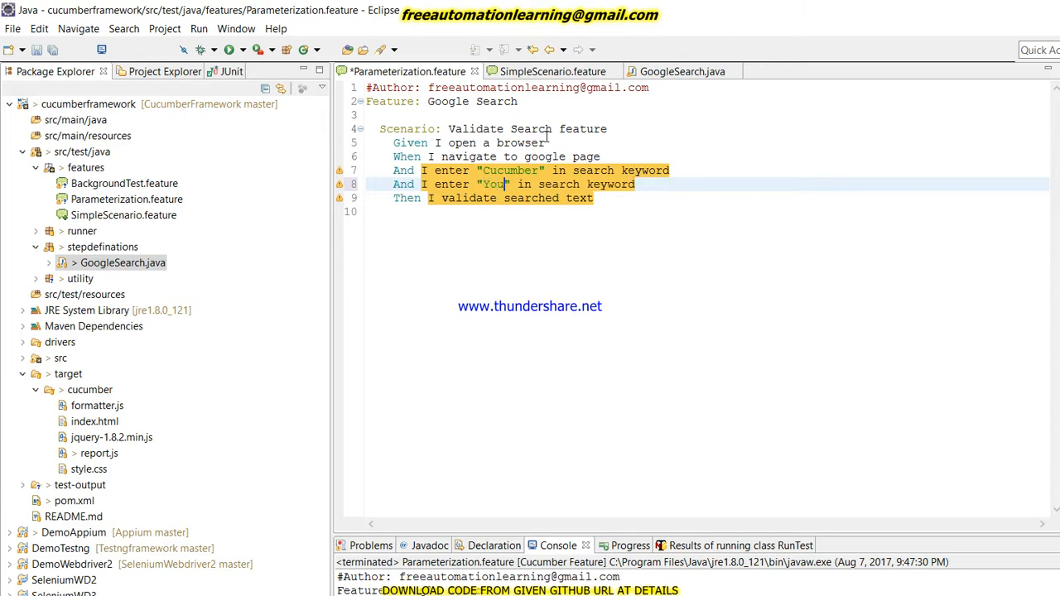
{"action": "type", "text": "tube"}
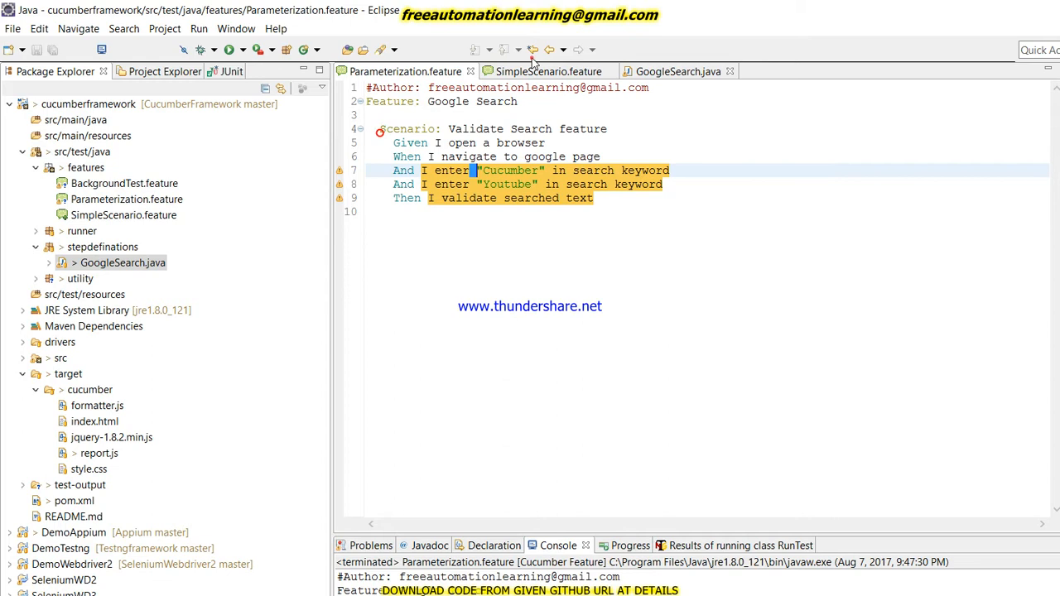
After checking GoogleSearch step definitions, launch Parameterization.feature via Run As > Cucumber Feature.
{"action": "left_click", "coordinate": [679, 71]}
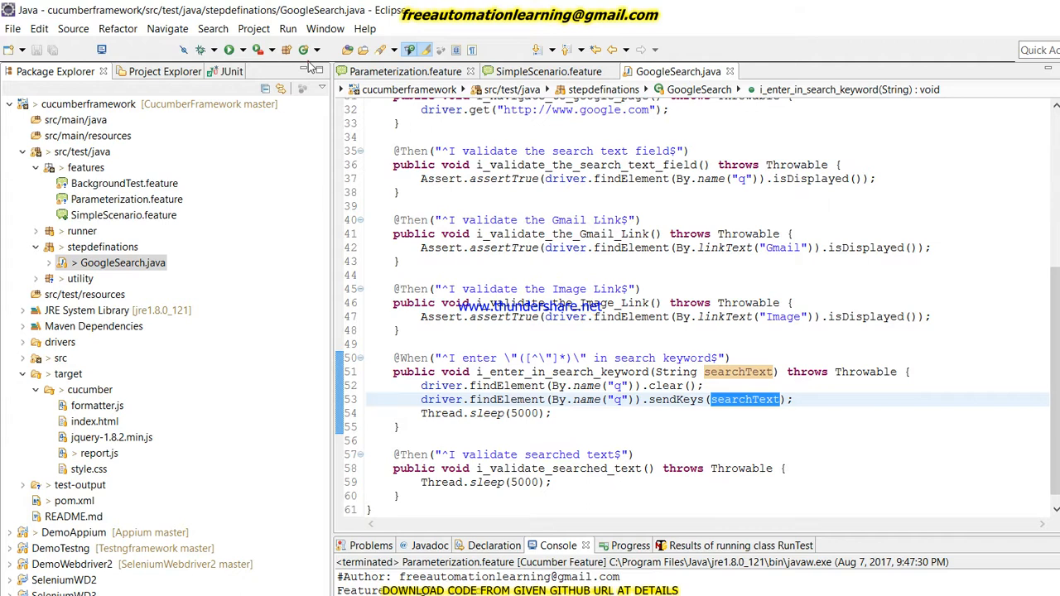
{"action": "left_click", "coordinate": [404, 72]}
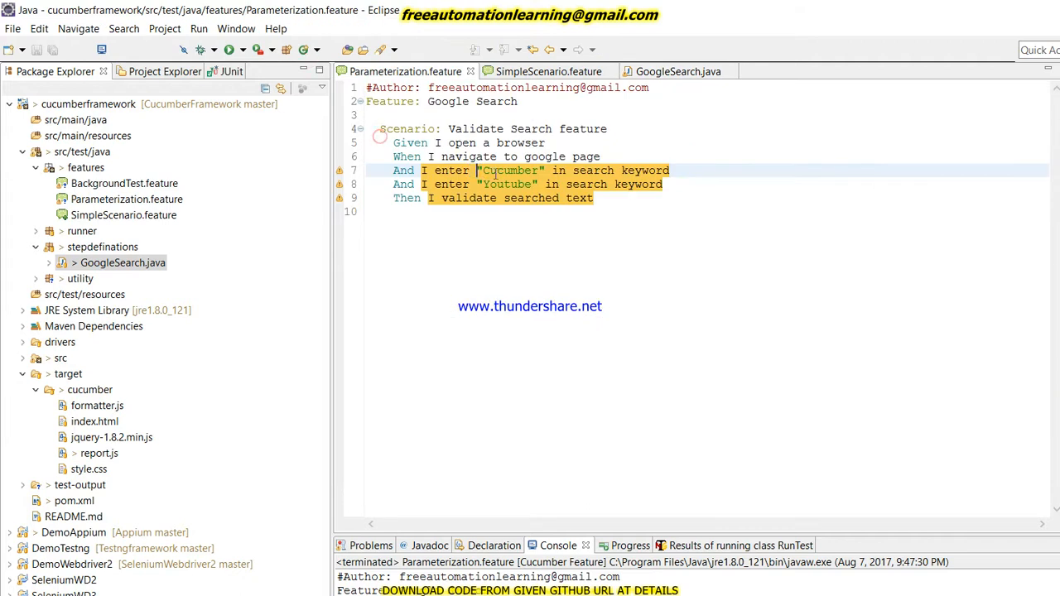
{"action": "right_click", "coordinate": [561, 343]}
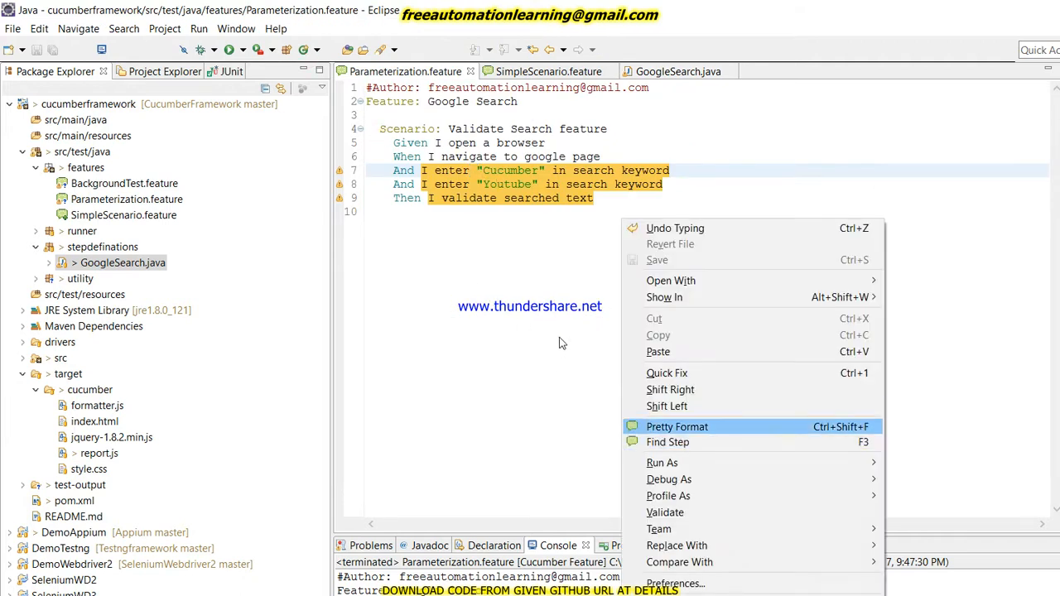
{"action": "left_click", "coordinate": [676, 427]}
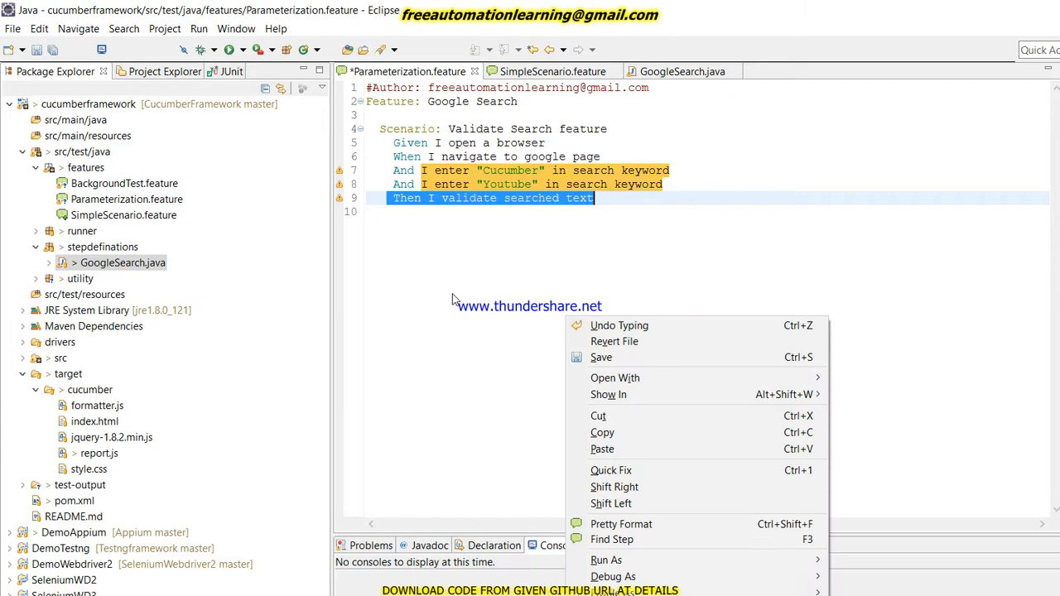
{"action": "mouse_move", "coordinate": [606, 560]}
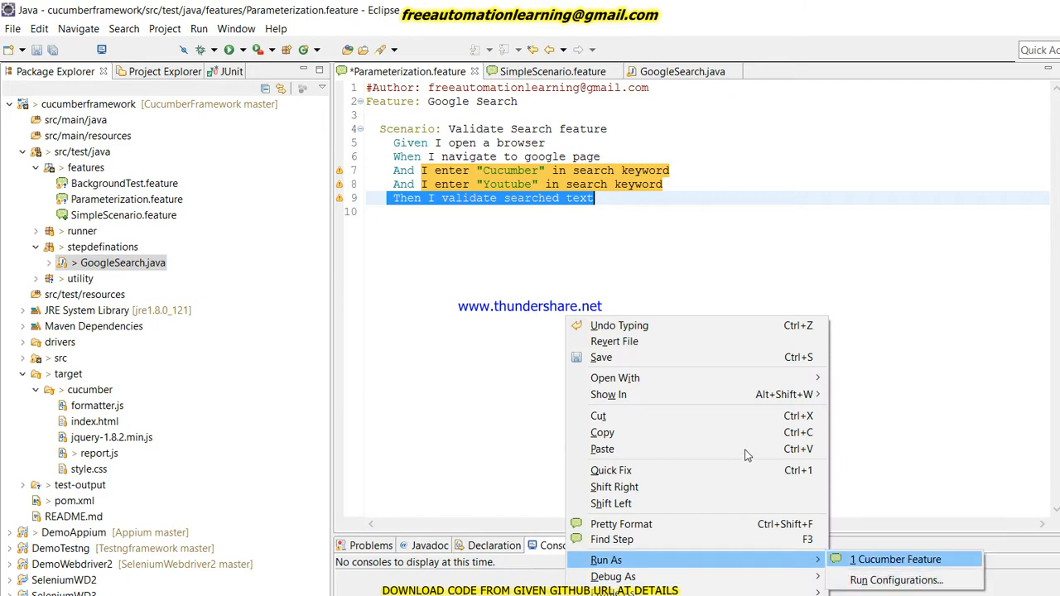
{"action": "left_click", "coordinate": [894, 560]}
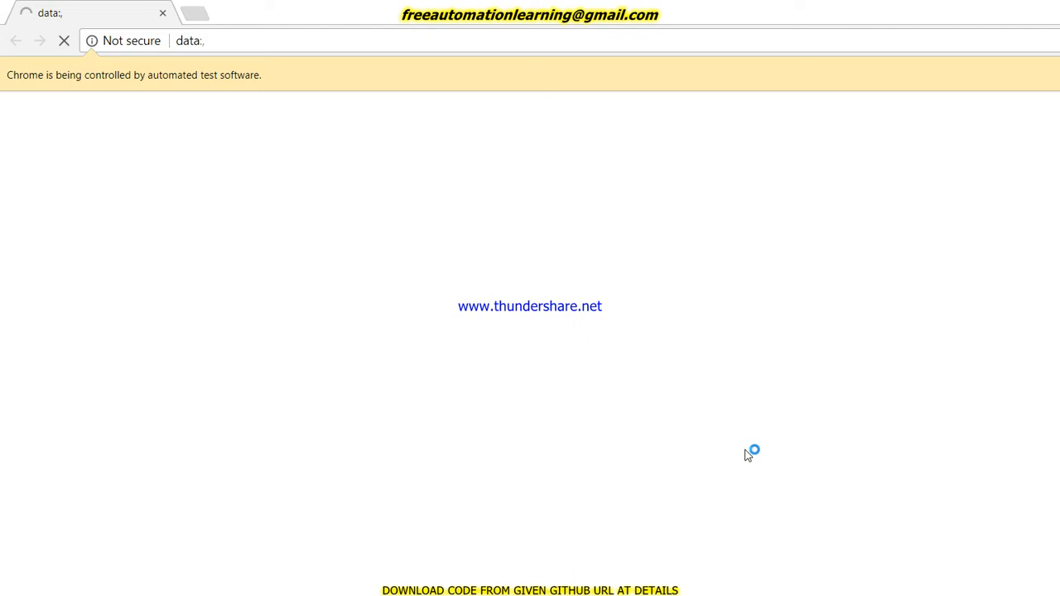
Let automated Chrome search Google for Cucumber then Youtube, and return to Eclipse's console.
{"action": "type", "text": "Cucumber"}
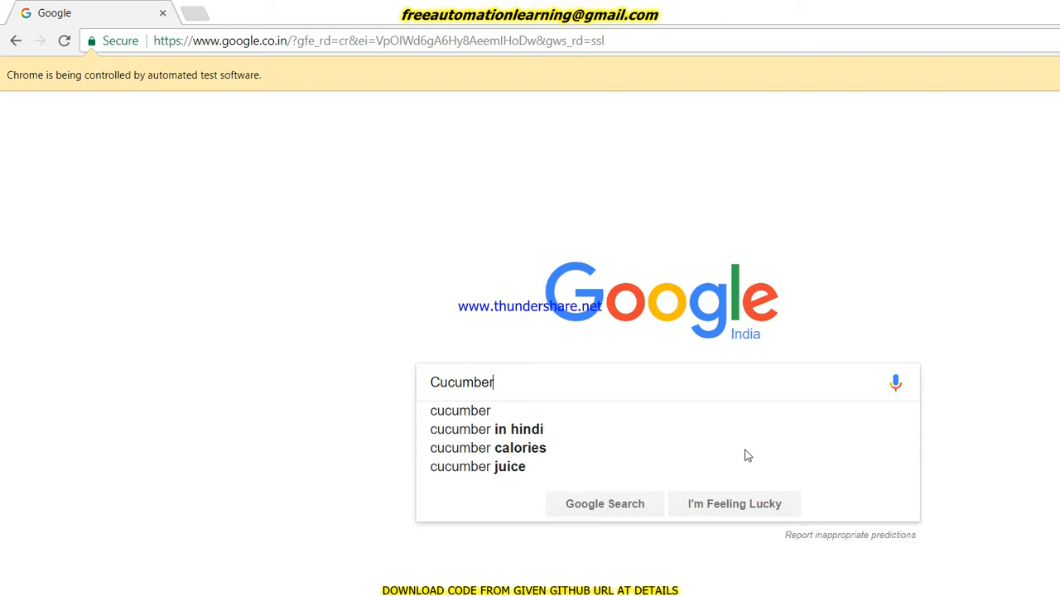
{"action": "type", "text": "Youtube"}
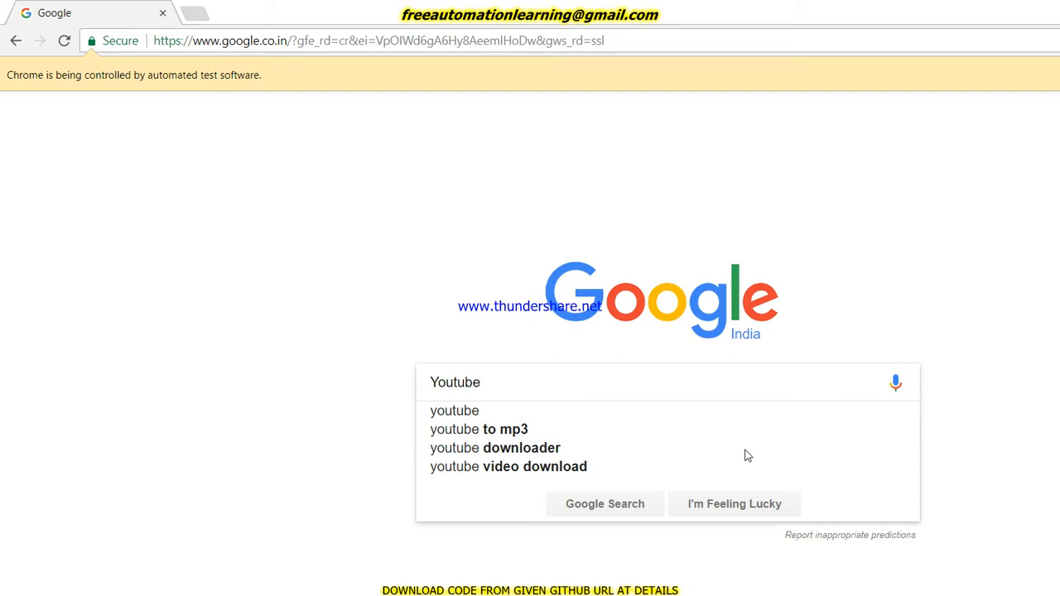
{"action": "key", "text": "alt+tab"}
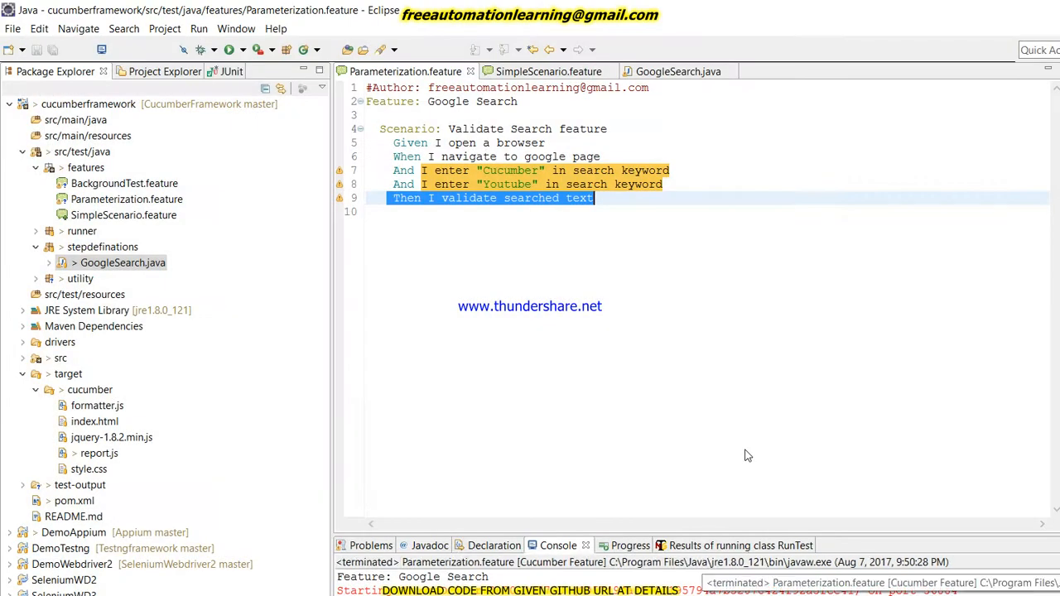